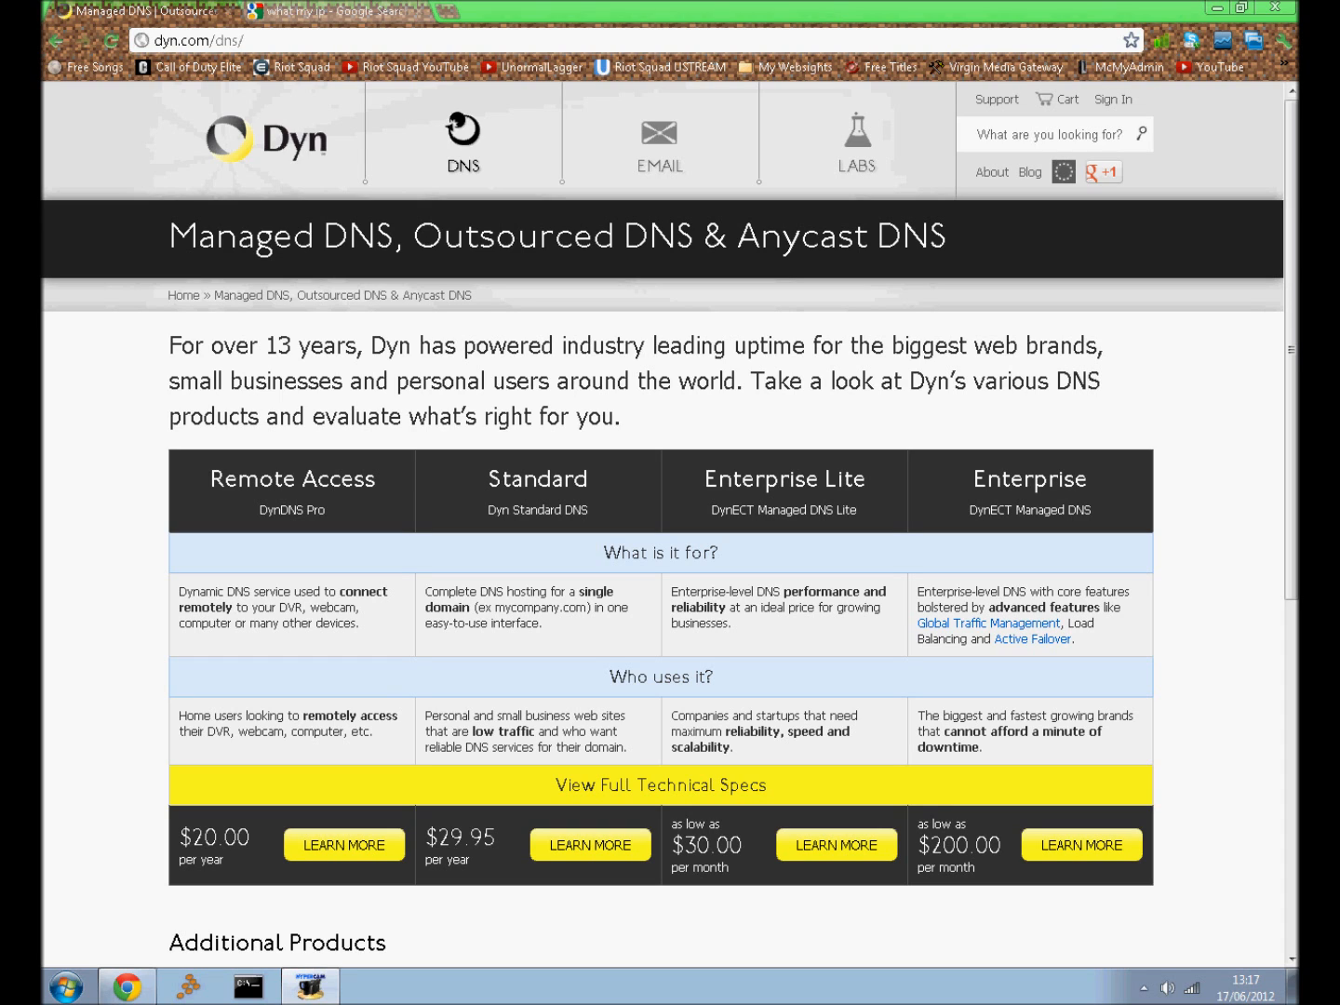
{"action": "mouse_move", "coordinate": [1099, 728]}
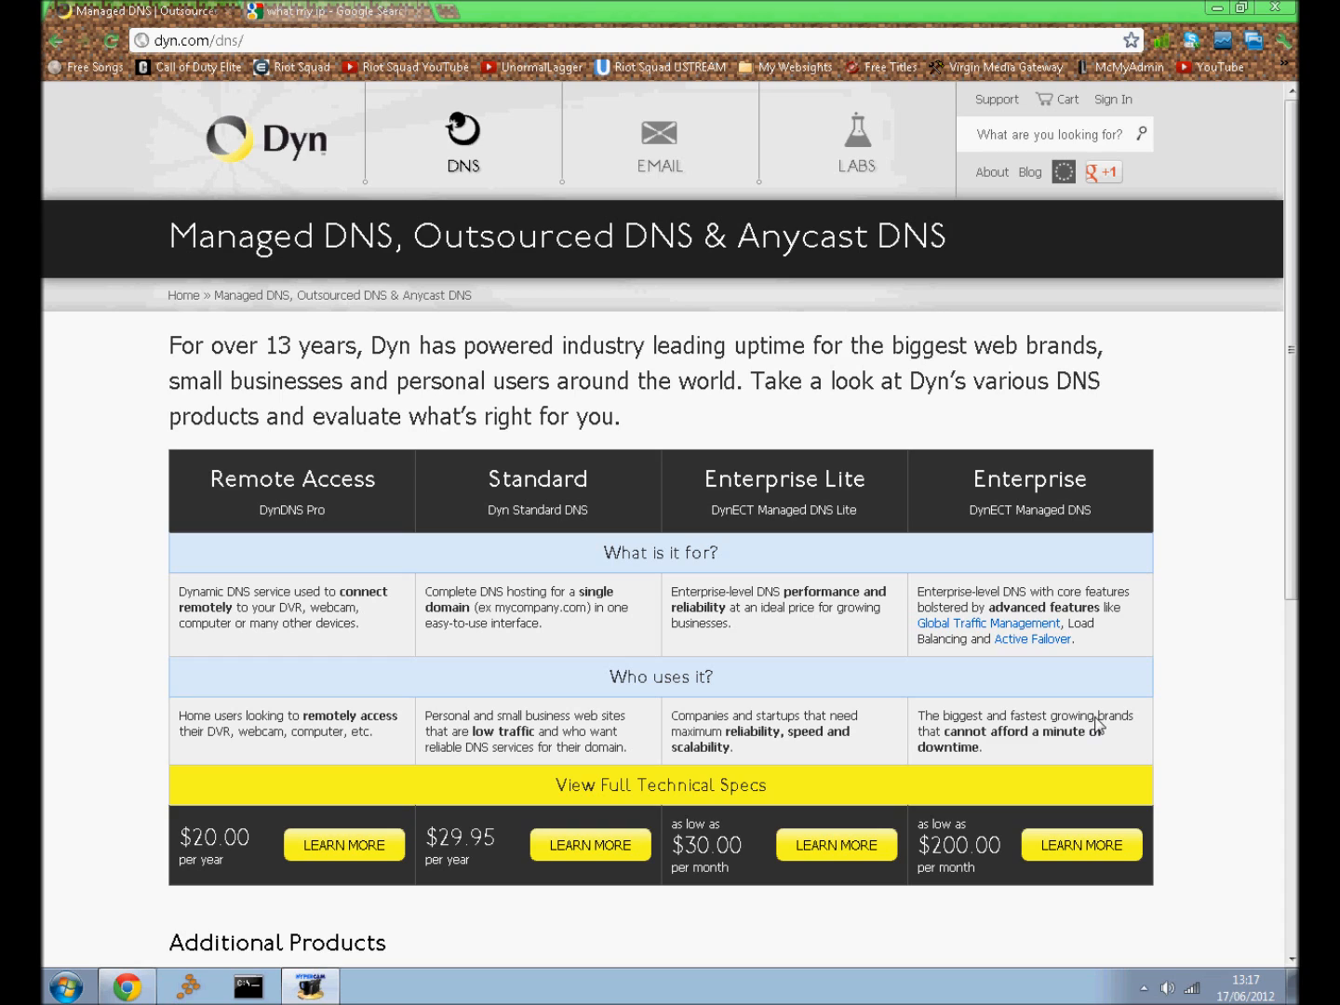
{"action": "mouse_move", "coordinate": [502, 217]}
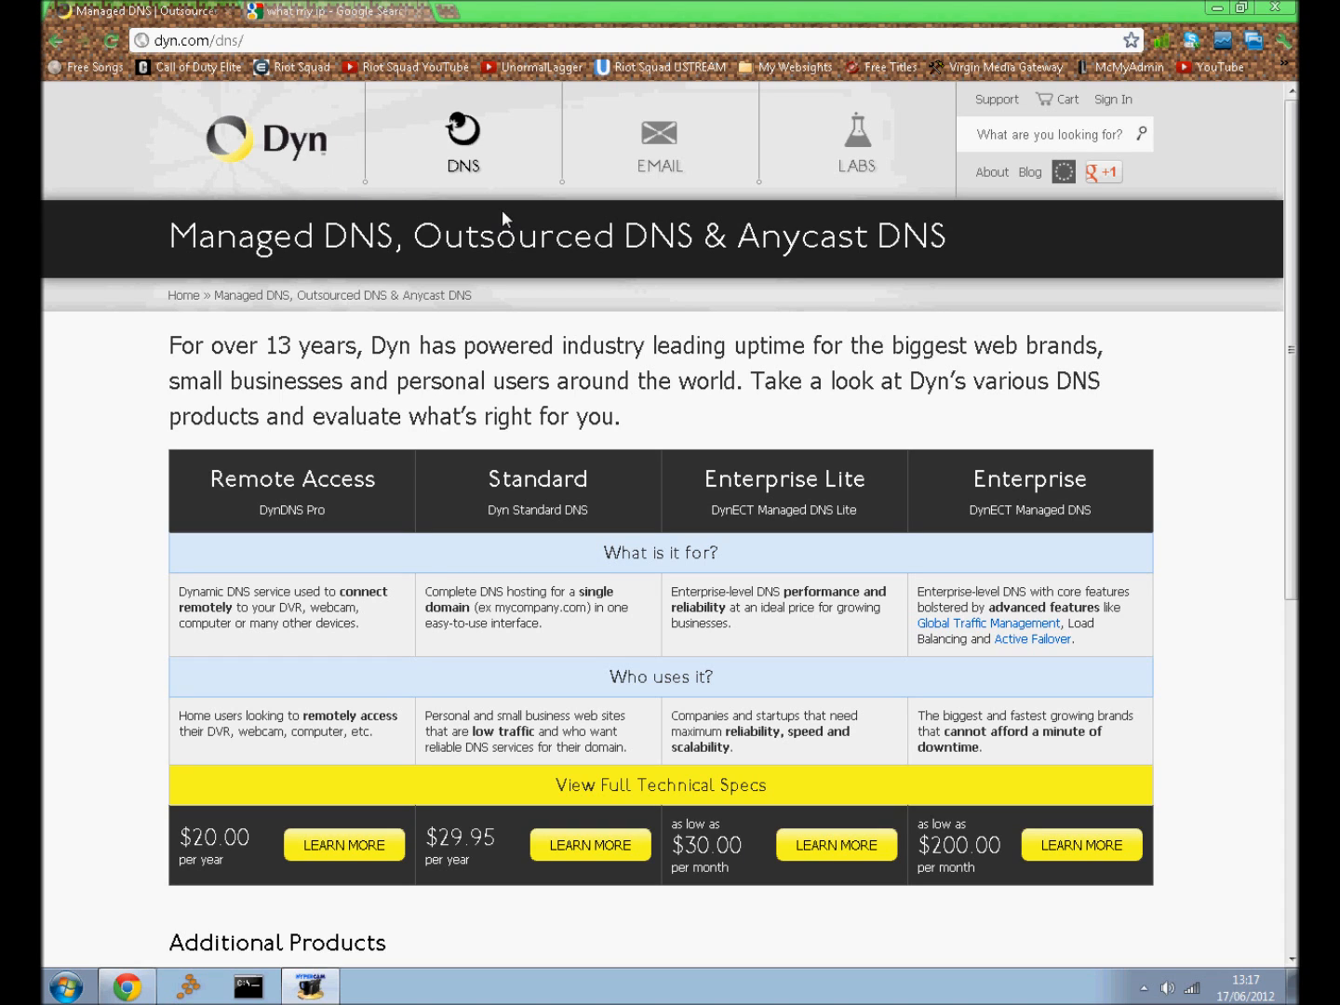
{"action": "mouse_move", "coordinate": [1068, 133]}
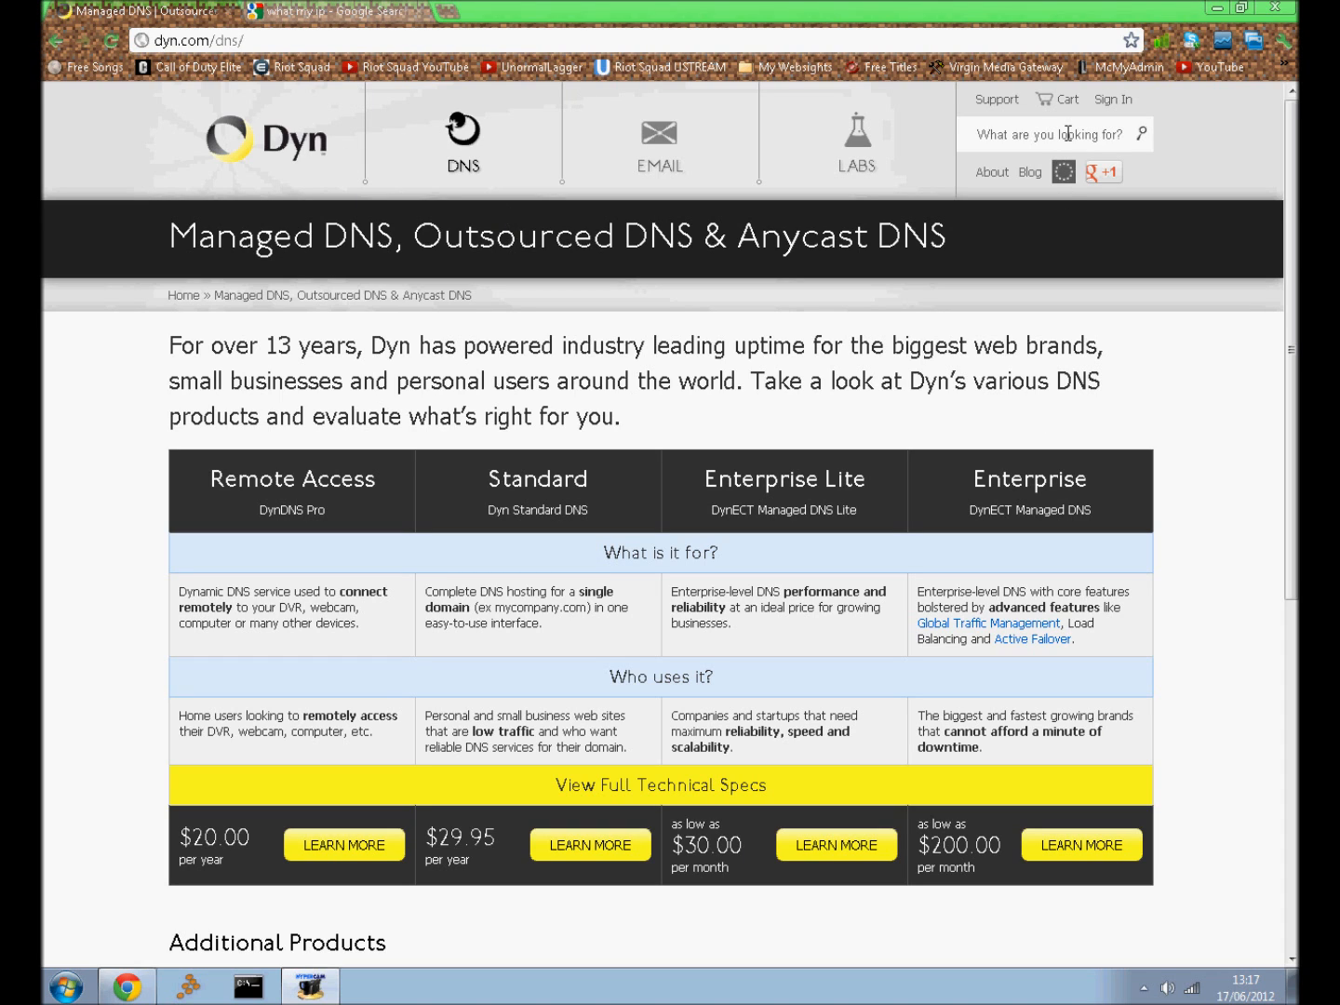
{"action": "mouse_move", "coordinate": [1098, 119]}
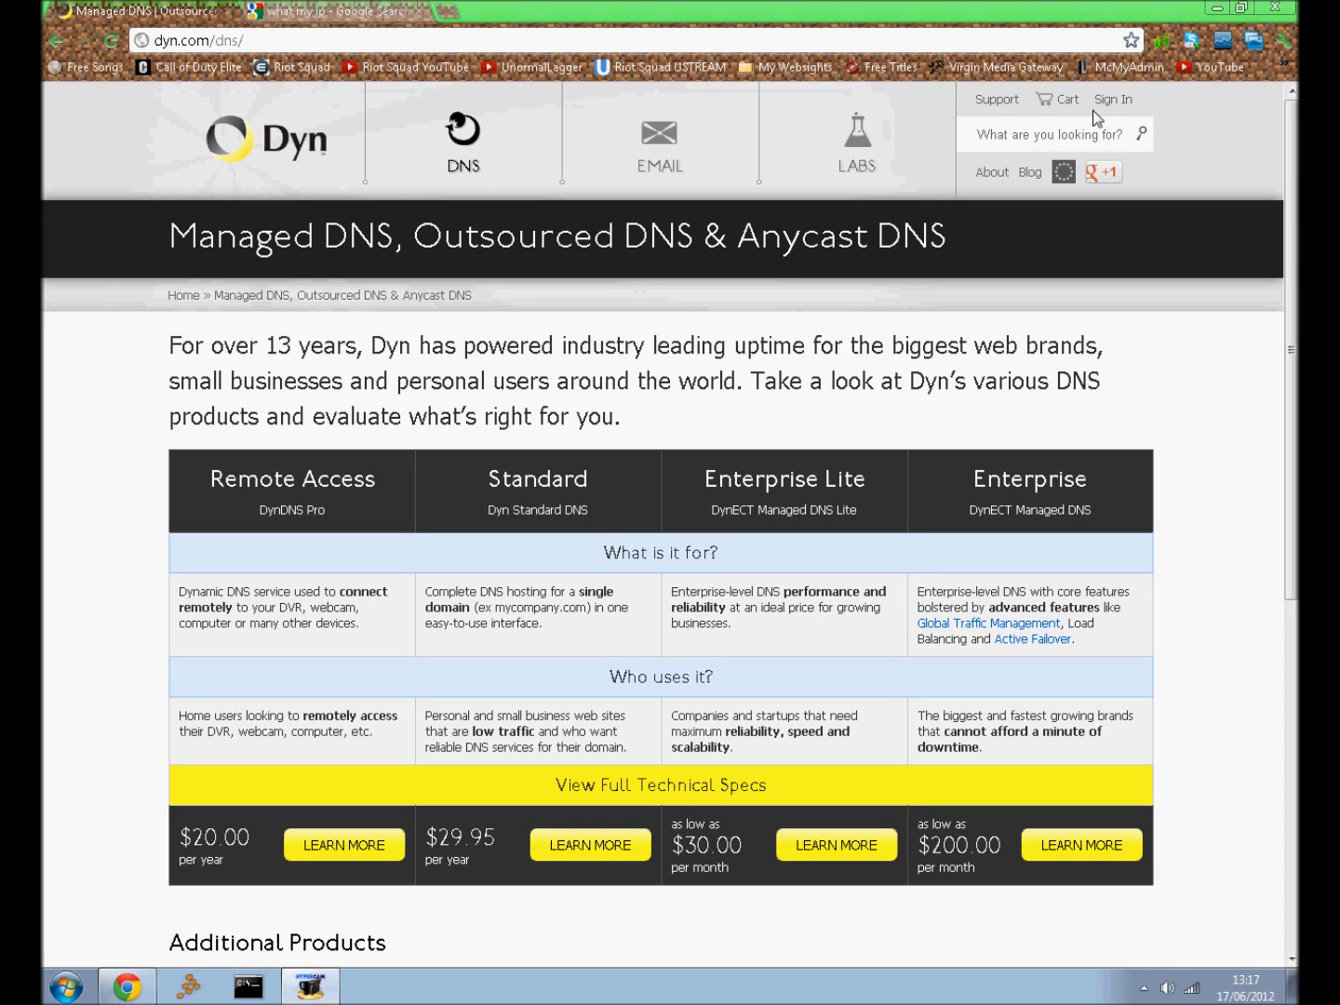
{"action": "mouse_move", "coordinate": [1113, 99]}
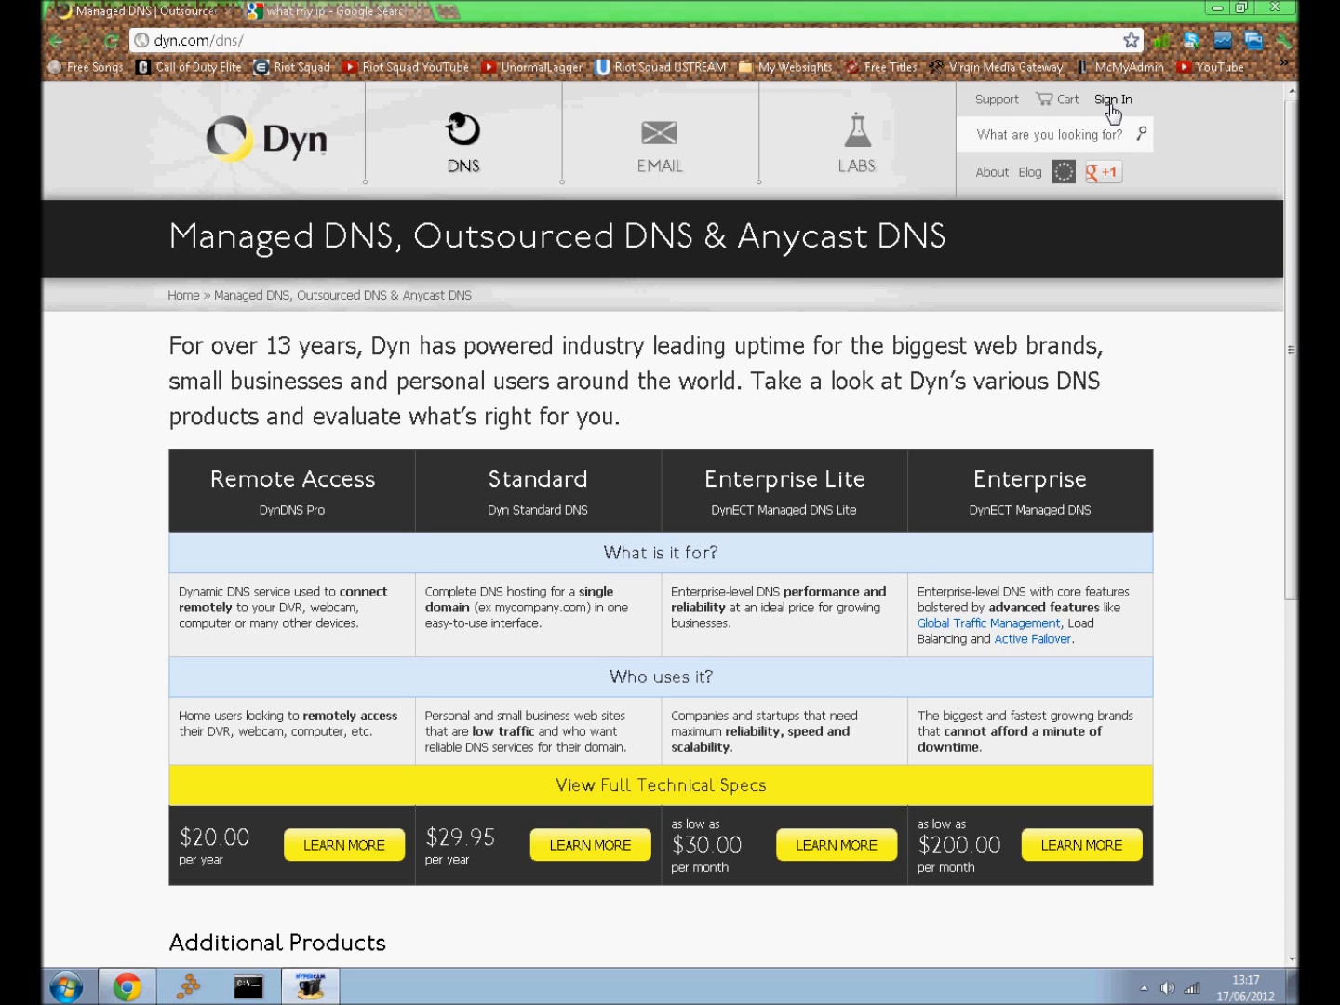
- Leave Dyn's DNS products page for the account sign-in page
{"action": "left_click", "coordinate": [1113, 98]}
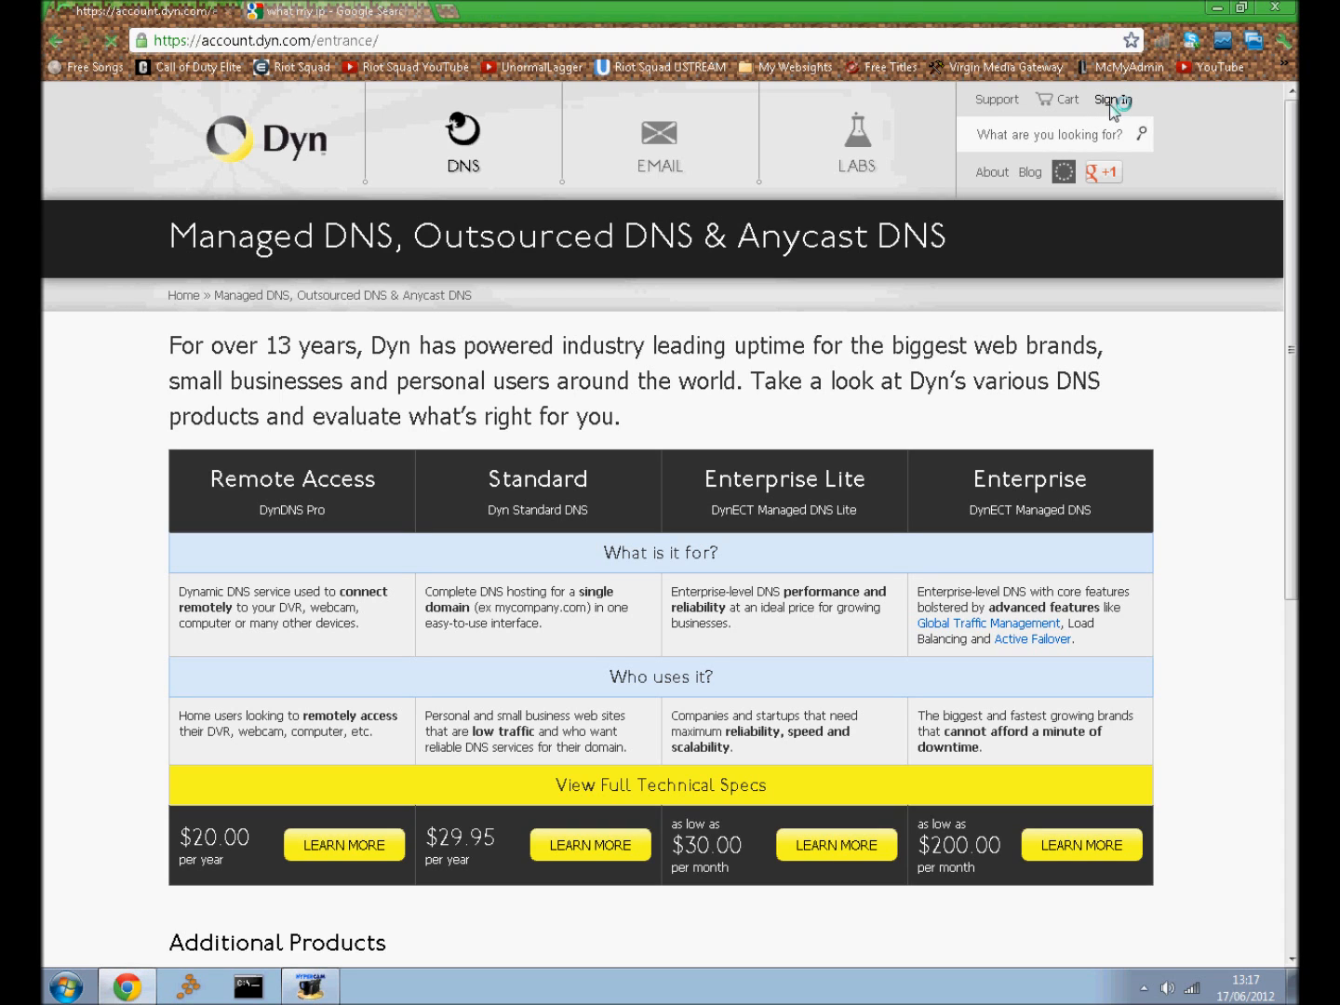
- Log in to the existing Dyn account as sparkeyboy55
{"action": "left_click", "coordinate": [1112, 99]}
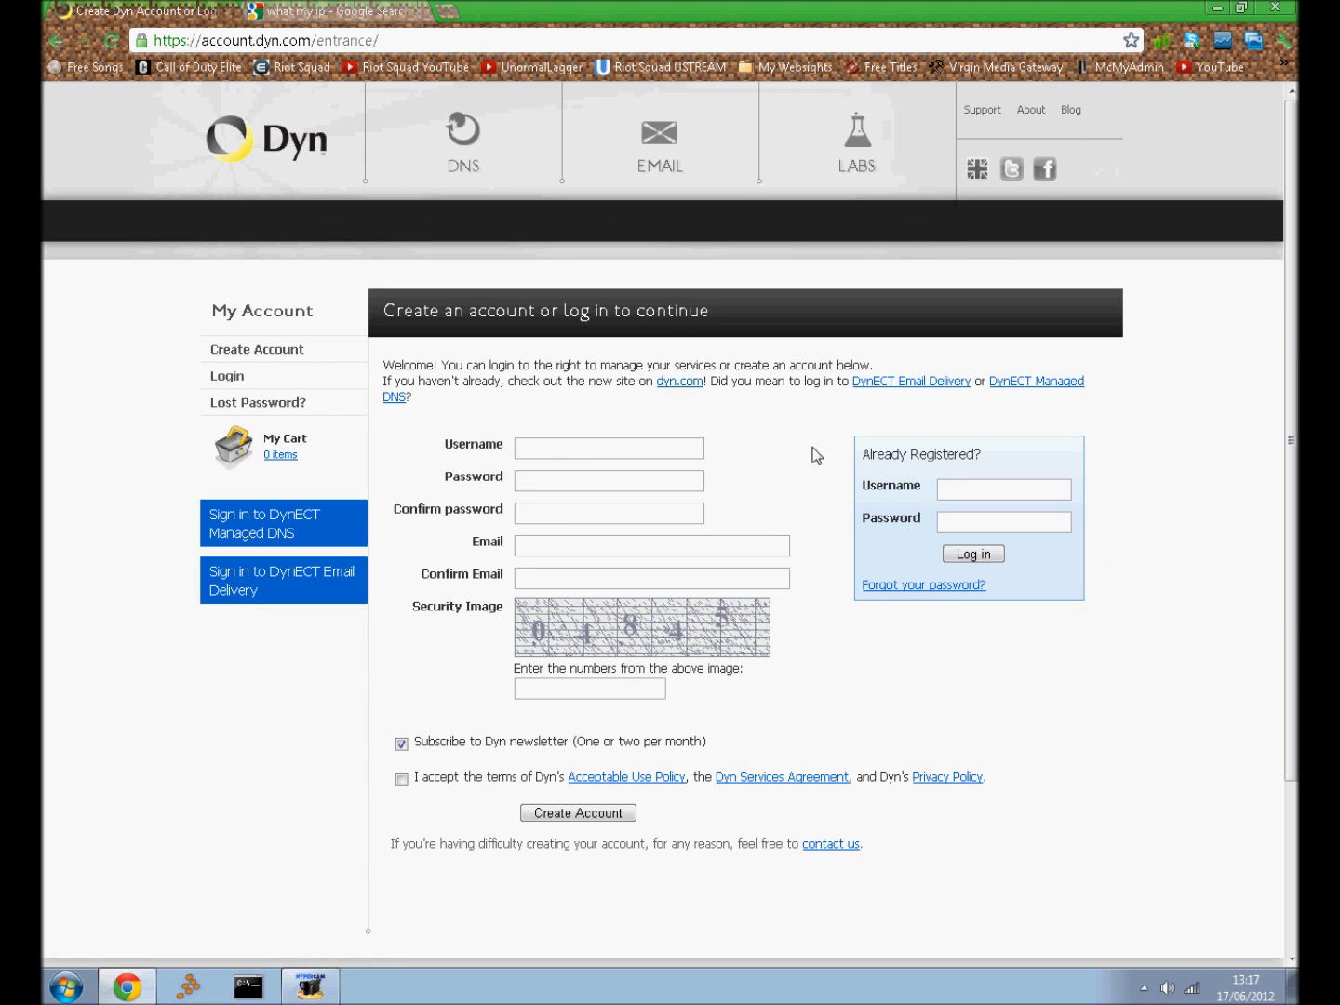
{"action": "left_click", "coordinate": [1003, 489]}
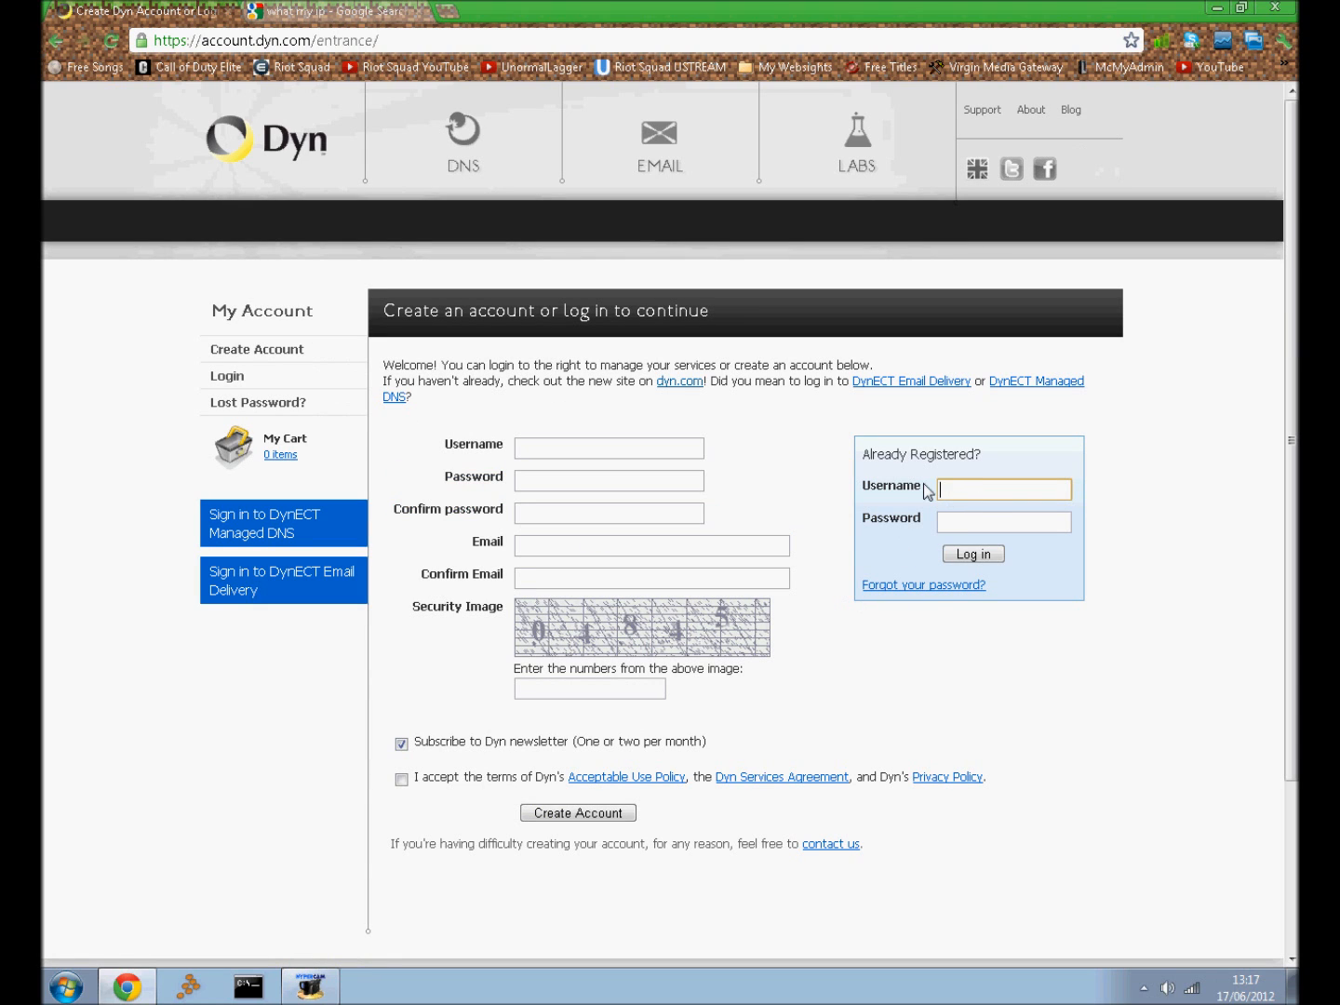
{"action": "type", "text": "sparkeyboy55"}
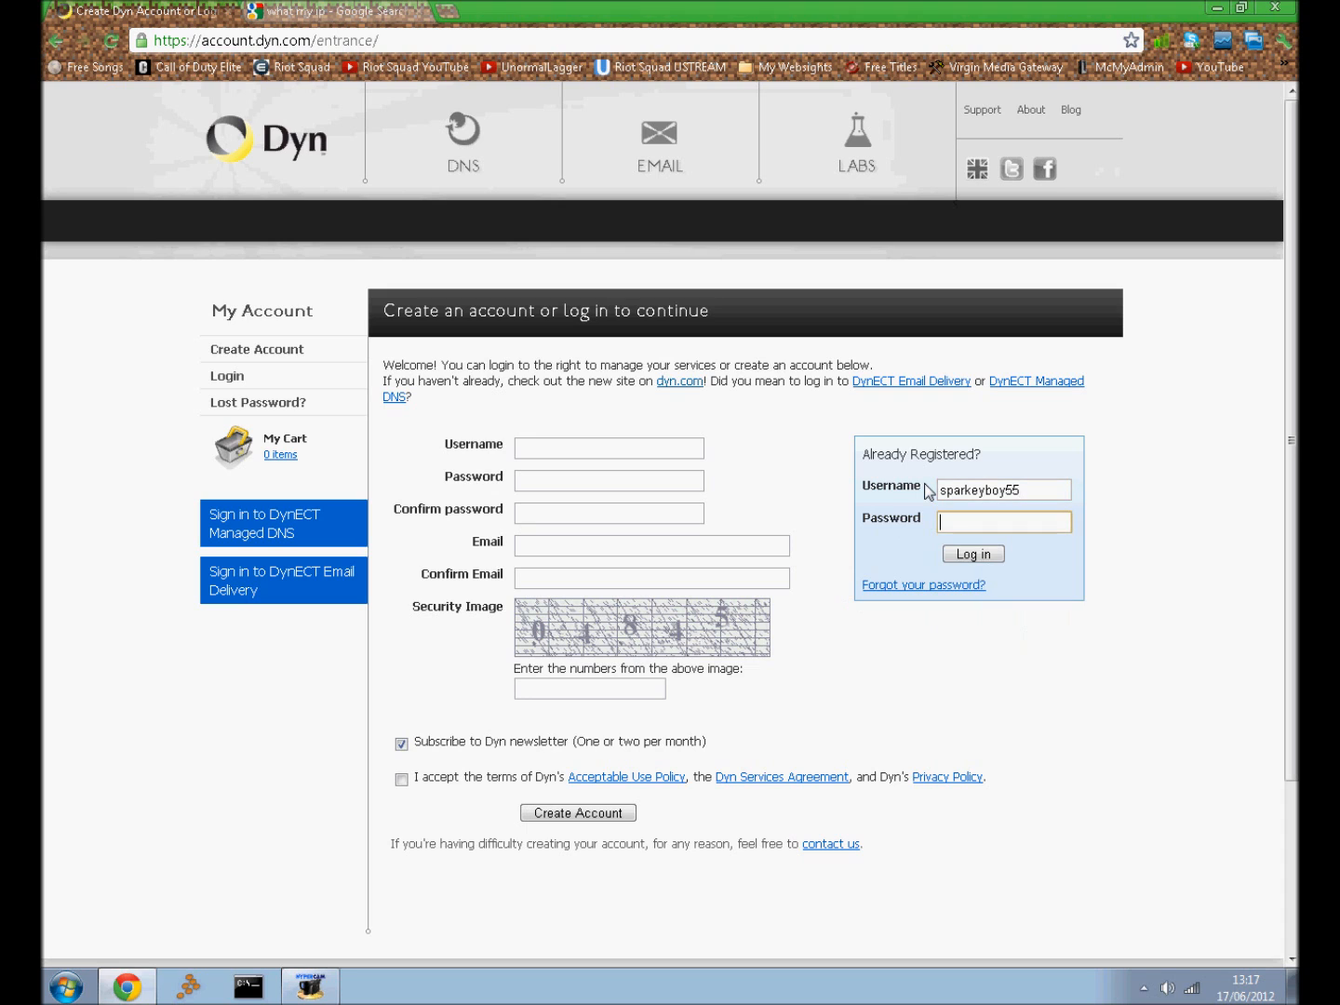
{"action": "type", "text": "password"}
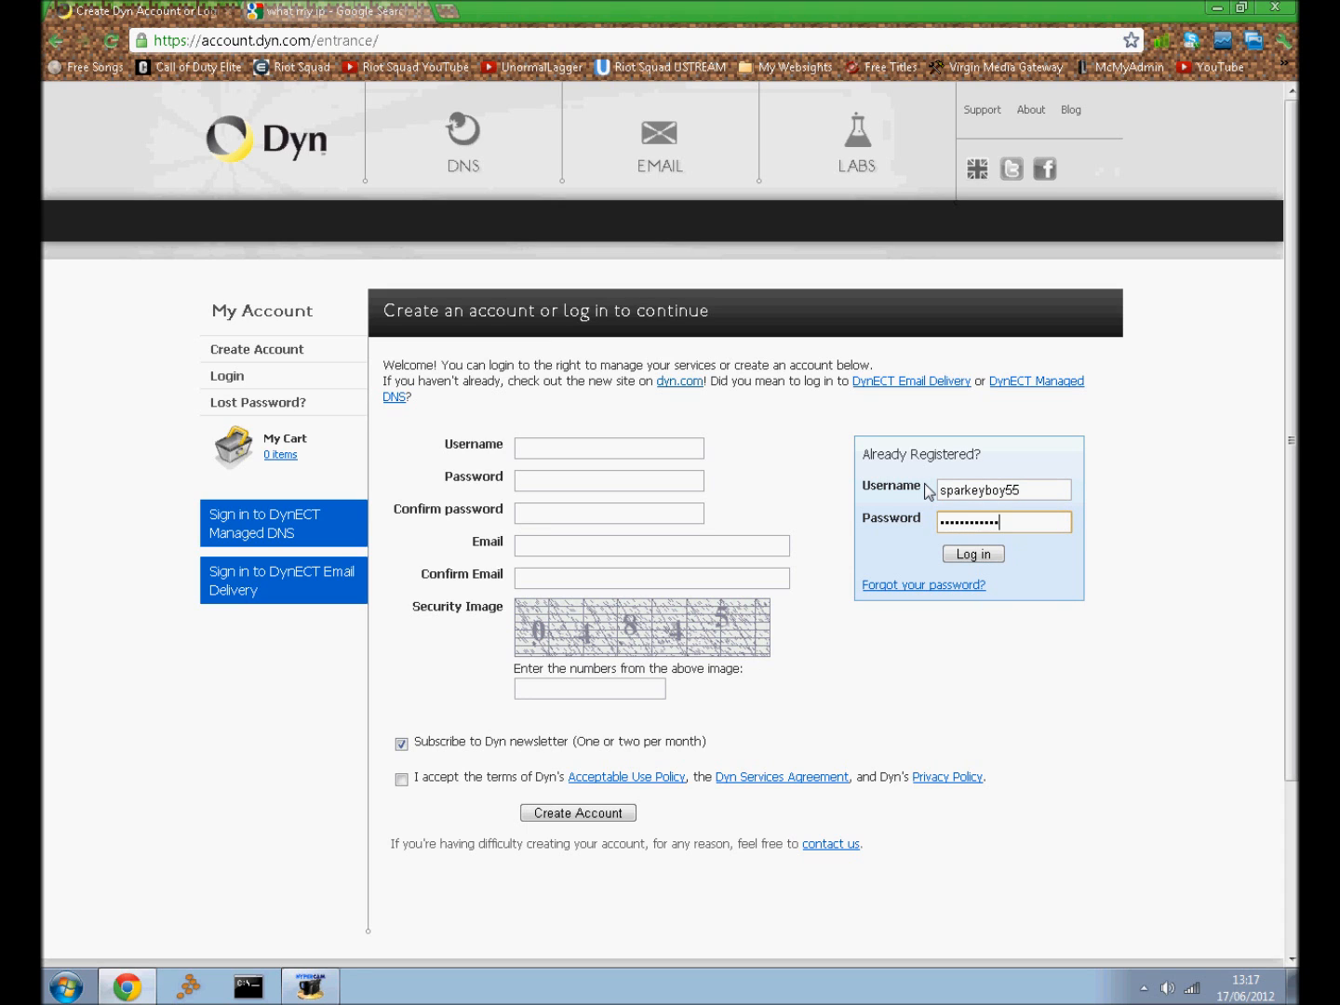
{"action": "left_click", "coordinate": [973, 554]}
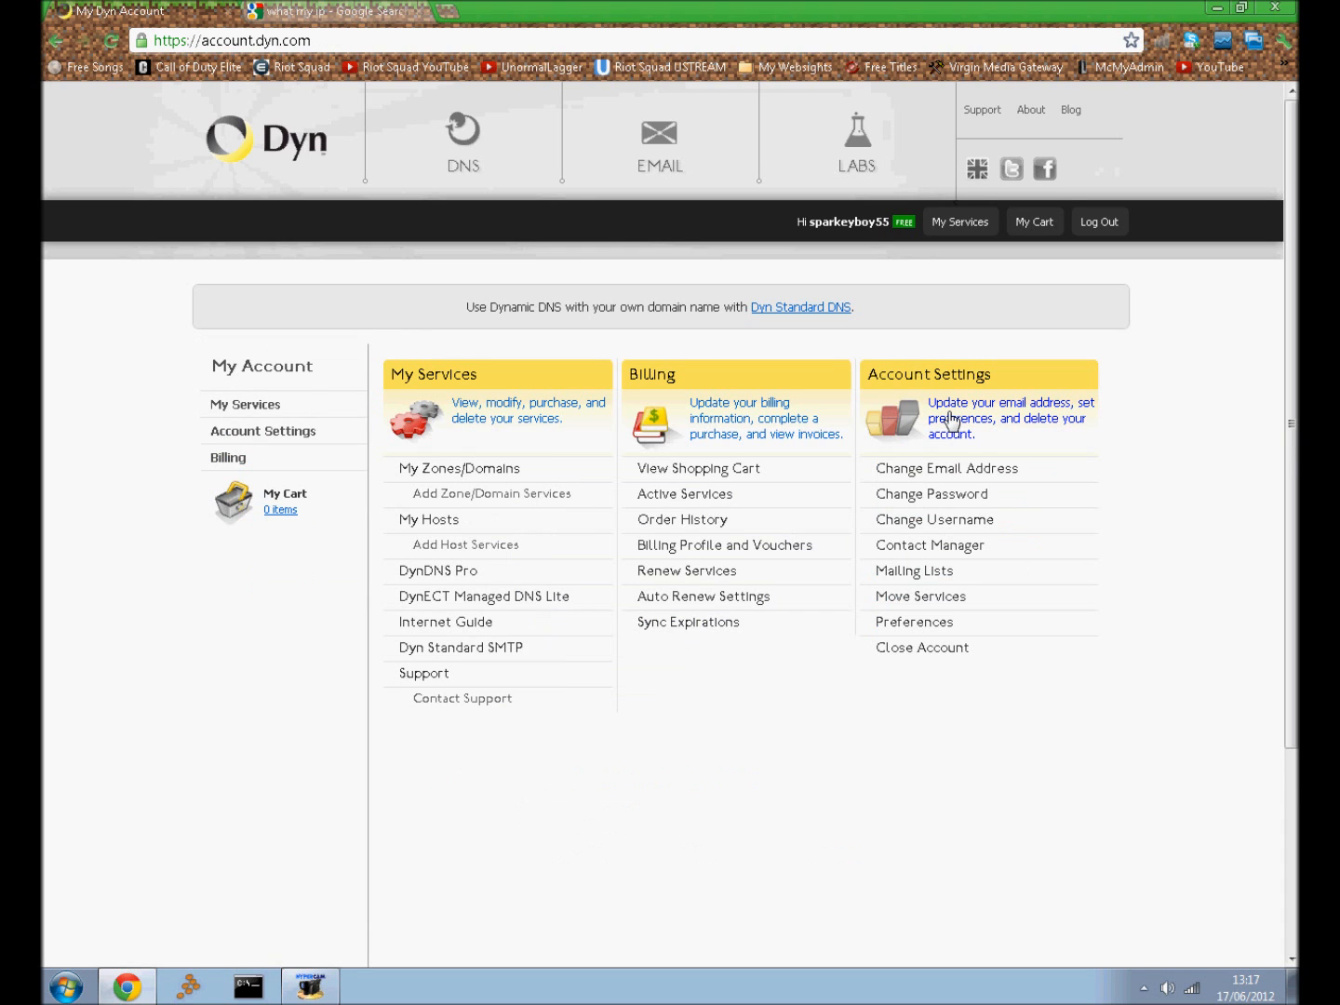
{"action": "mouse_move", "coordinate": [782, 807]}
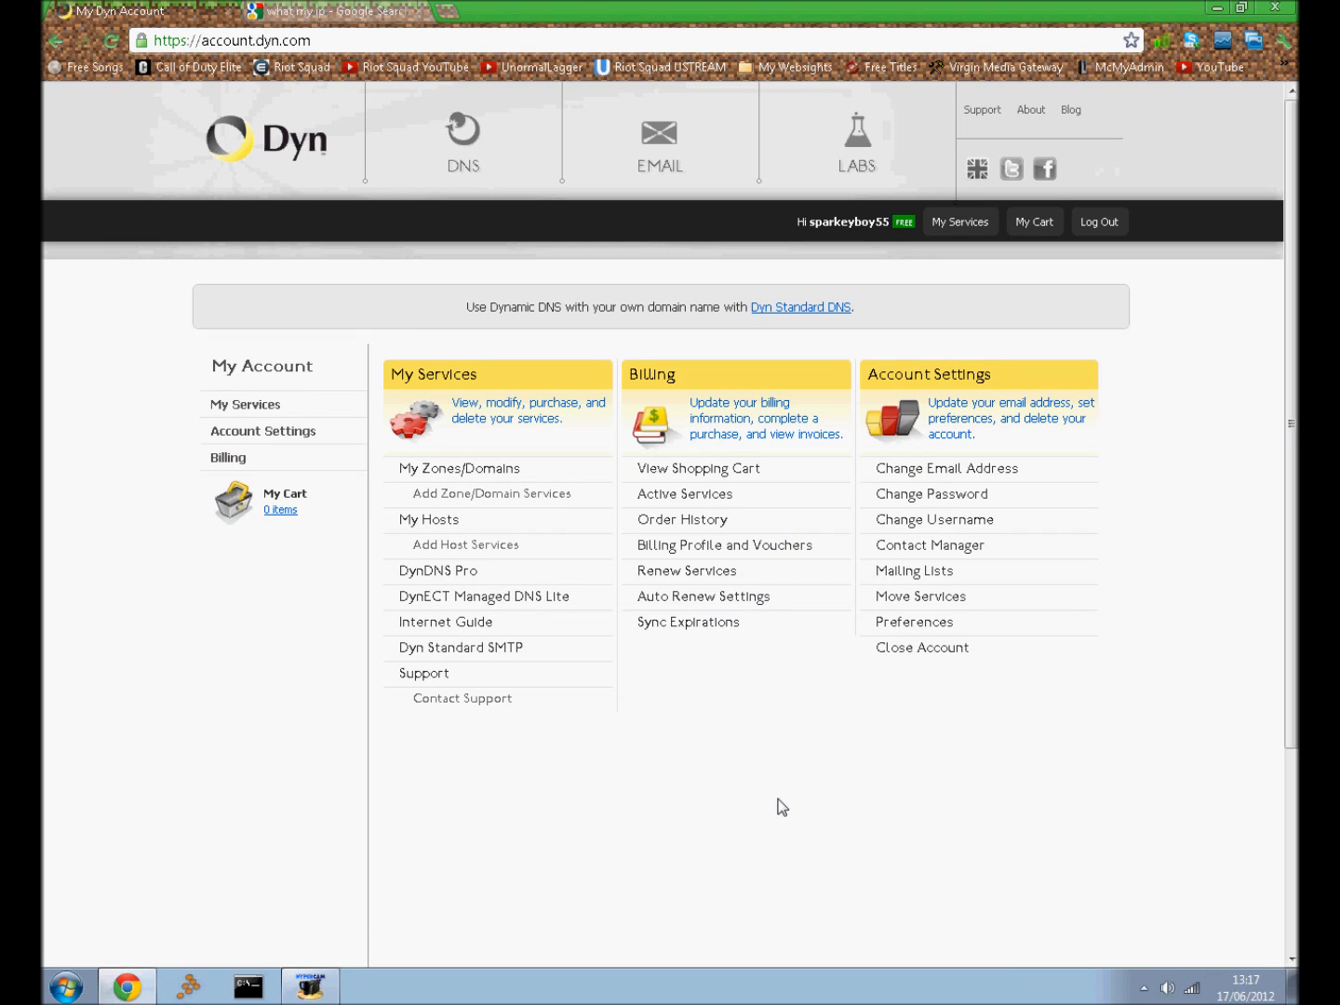
{"action": "mouse_move", "coordinate": [196, 628]}
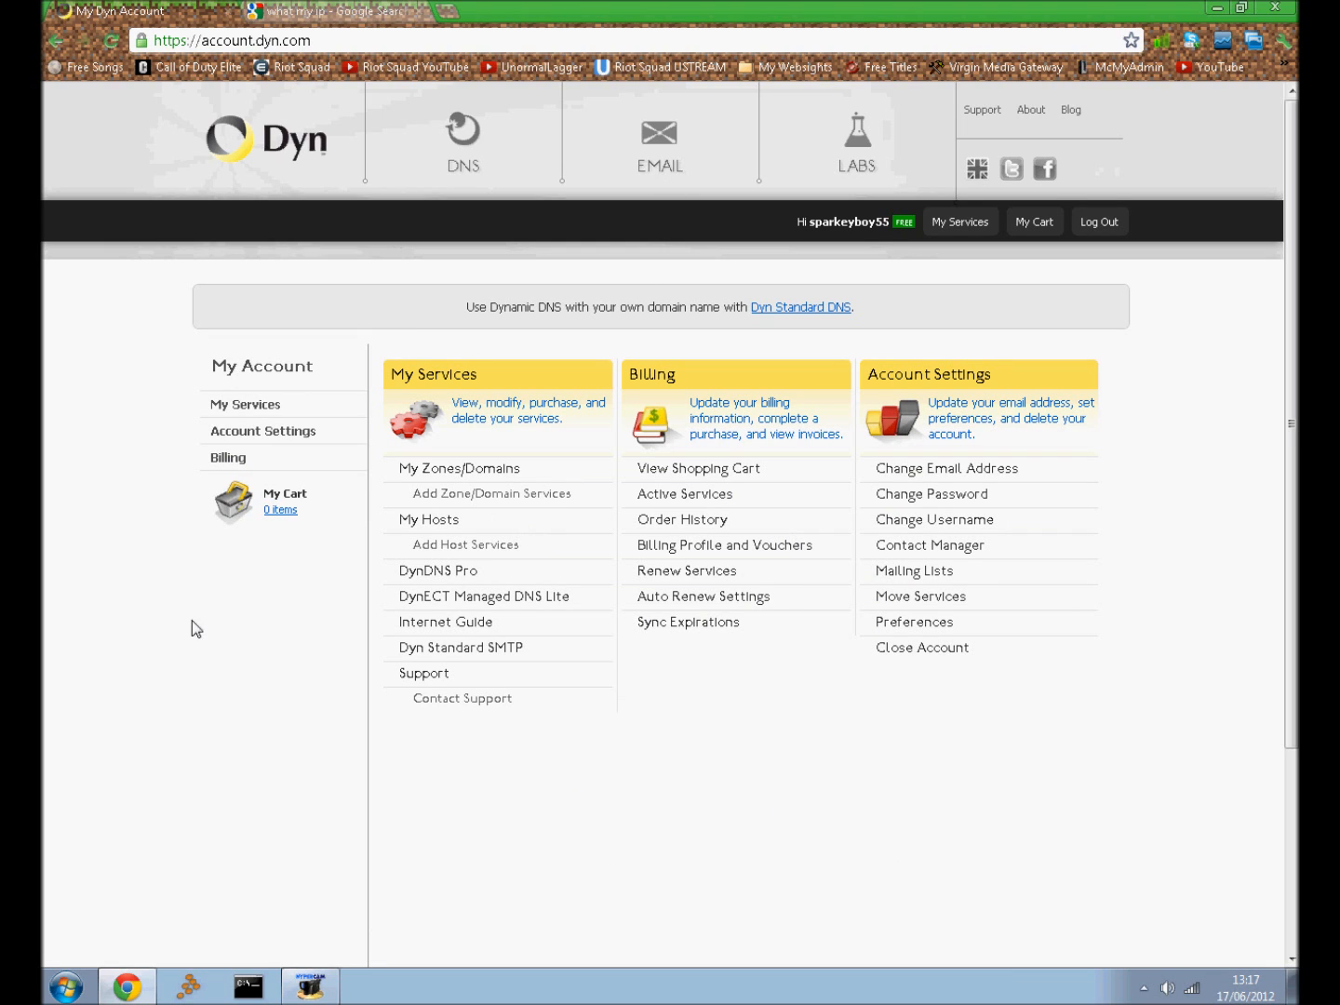
{"action": "mouse_move", "coordinate": [663, 128]}
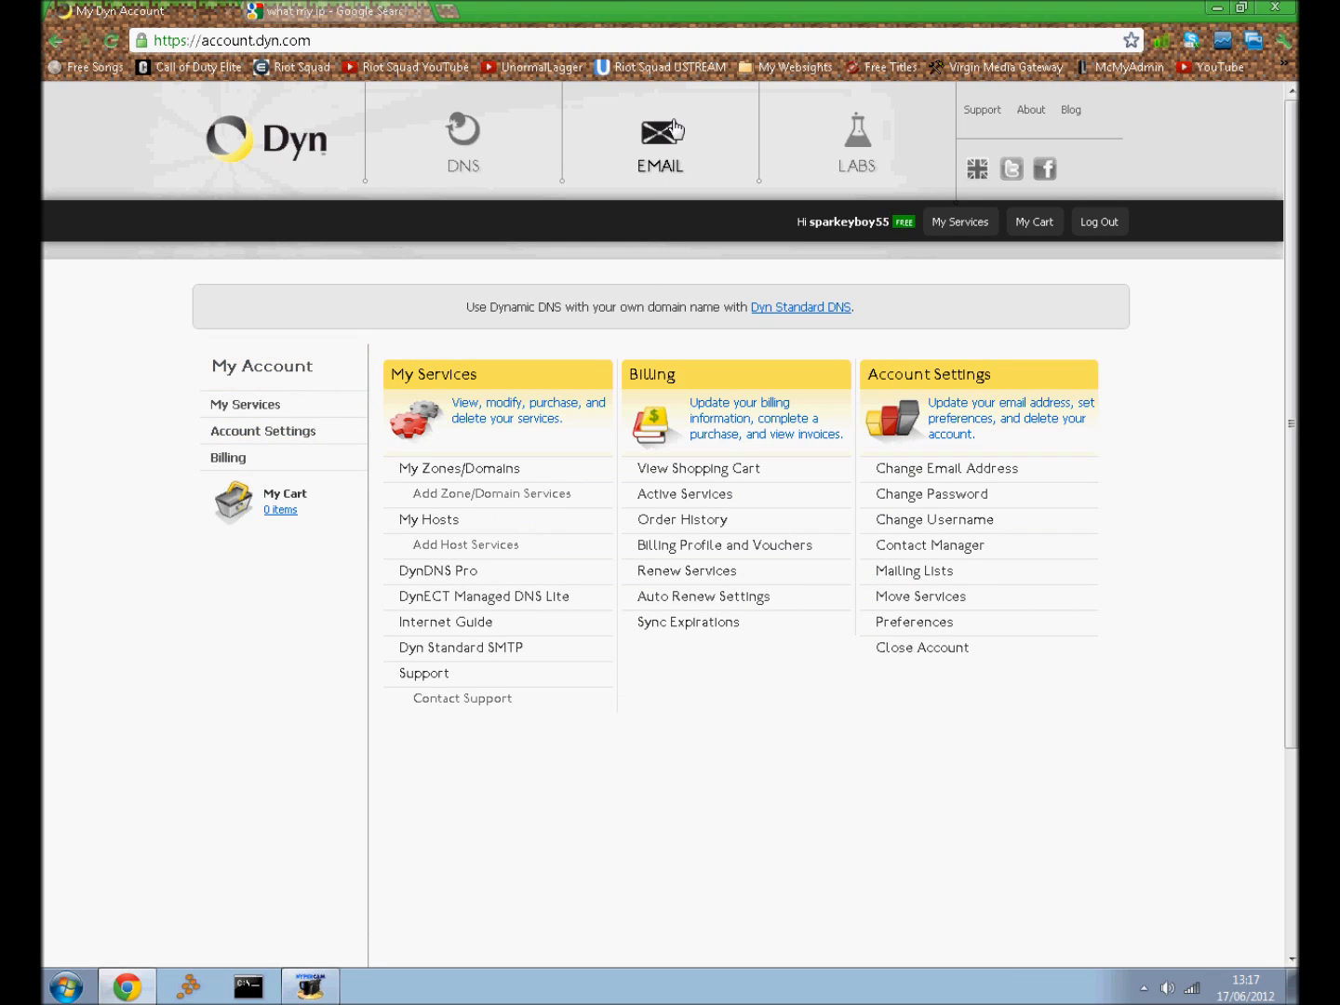
{"action": "mouse_move", "coordinate": [687, 571]}
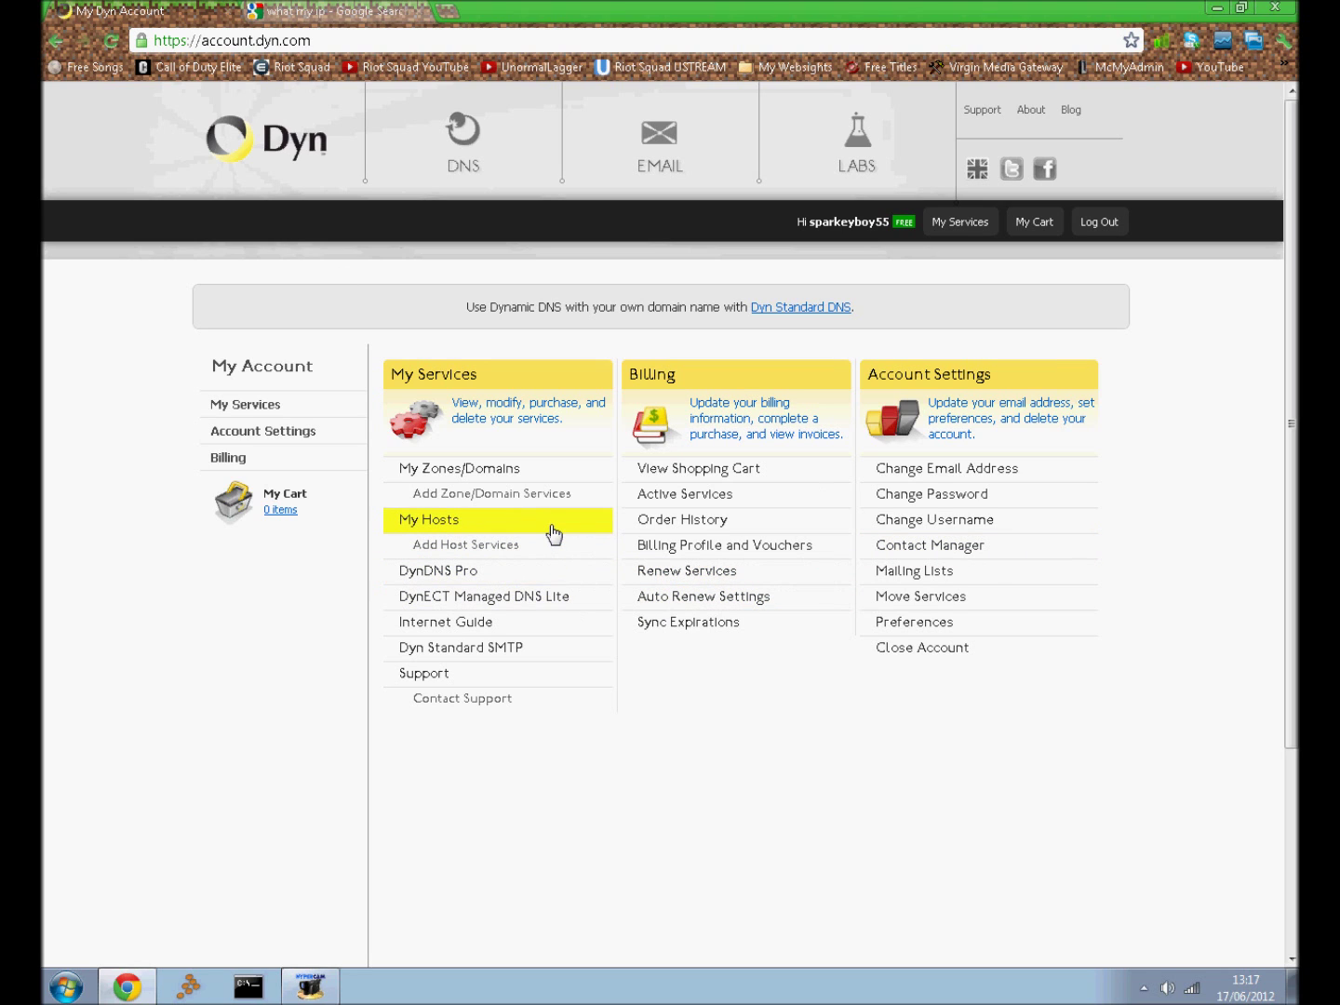
- View the account's hostnames under My Hosts and start adding a new hostname
{"action": "left_click", "coordinate": [429, 520]}
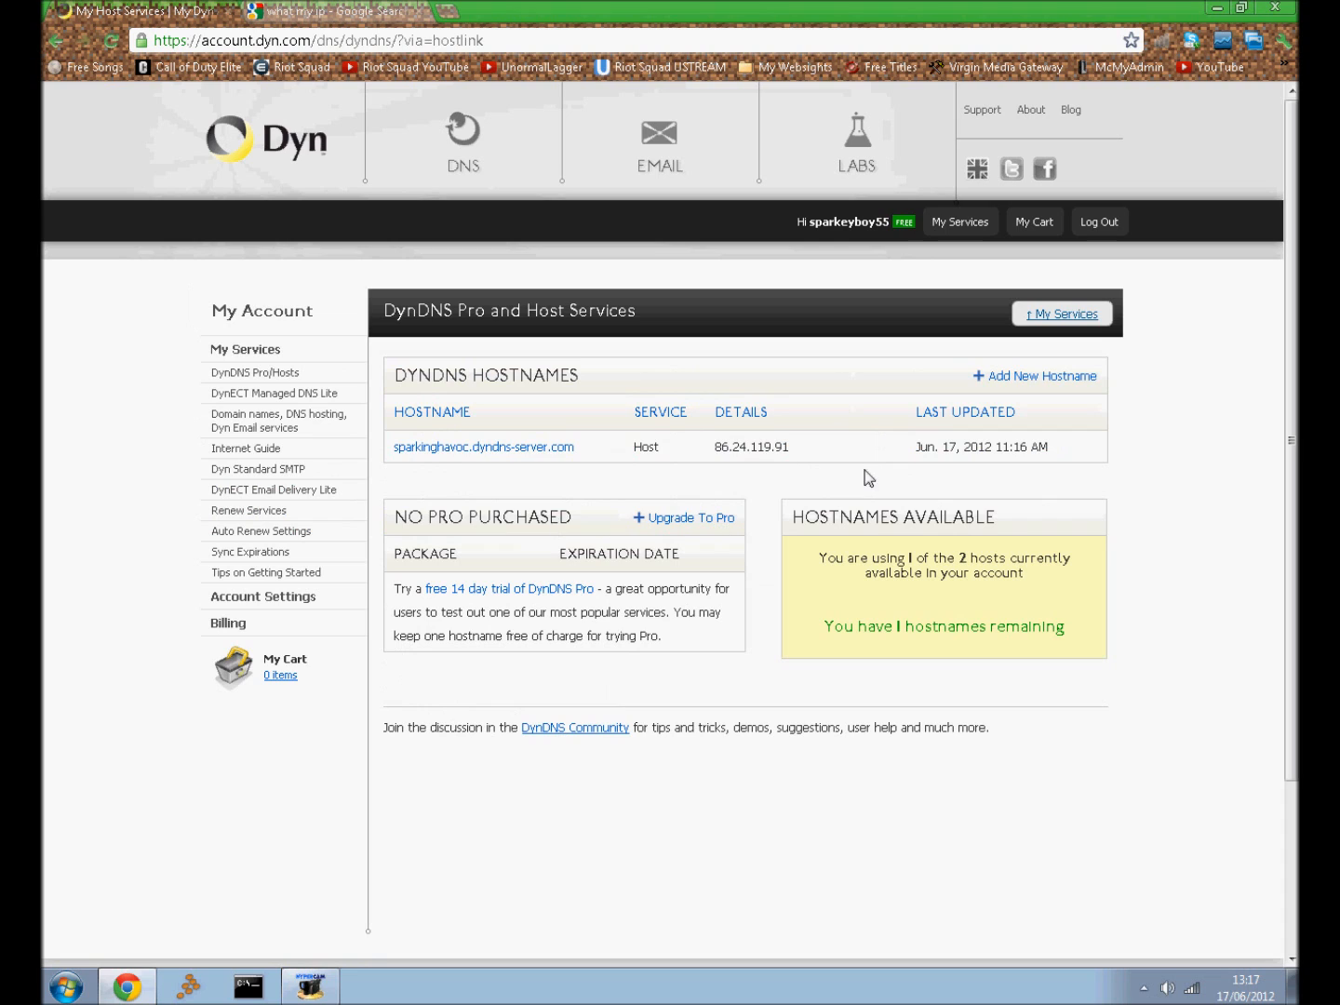
{"action": "mouse_move", "coordinate": [1041, 375]}
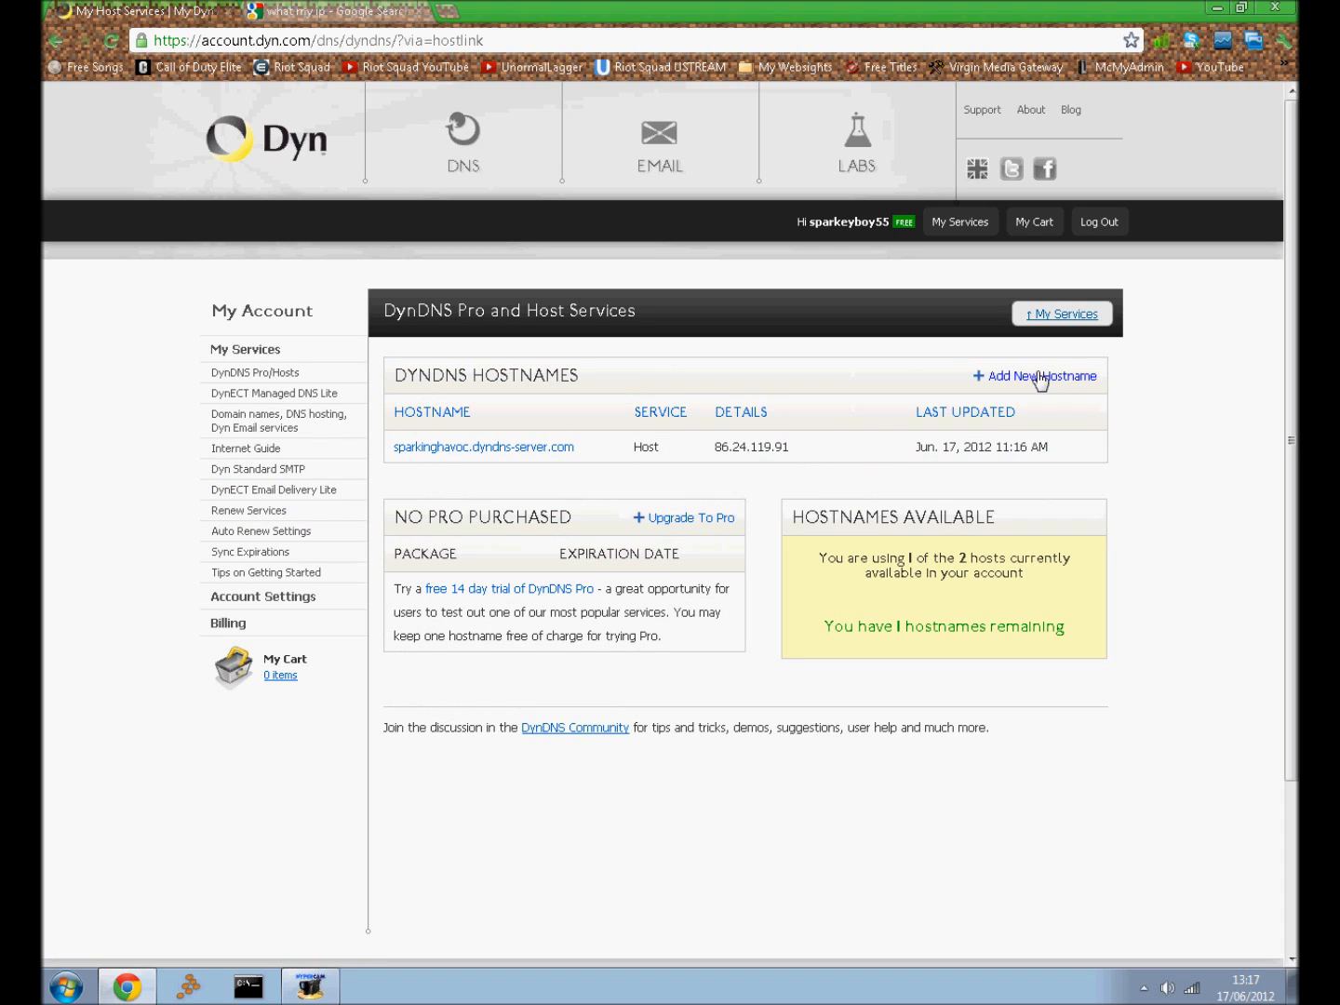
{"action": "left_click", "coordinate": [1041, 376]}
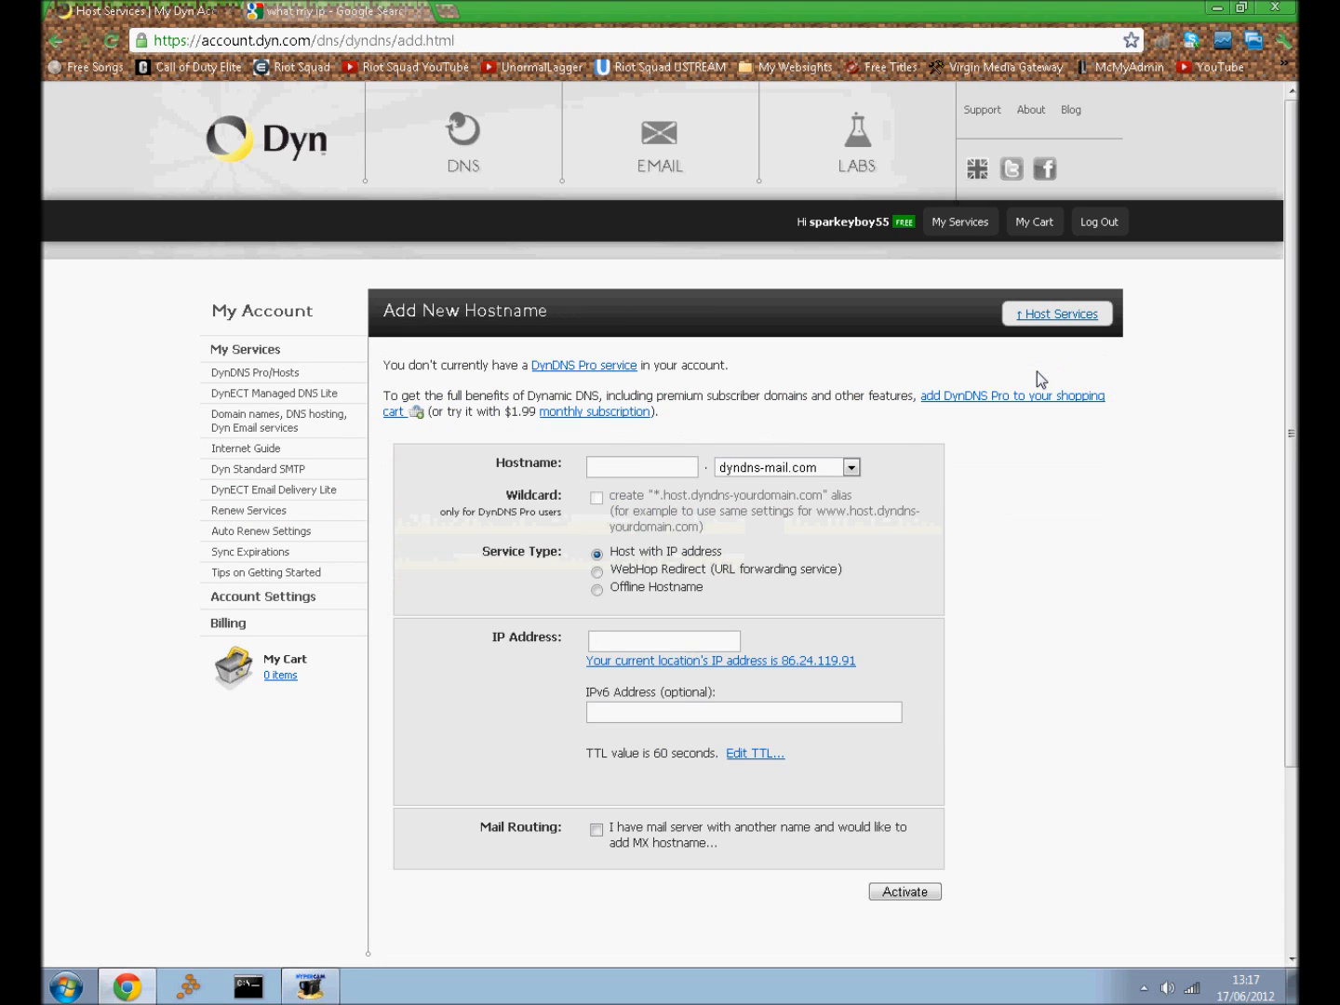
- Name the new hostname 'Sparkeyboy' and choose dyndns.org as its domain
{"action": "left_click", "coordinate": [642, 466]}
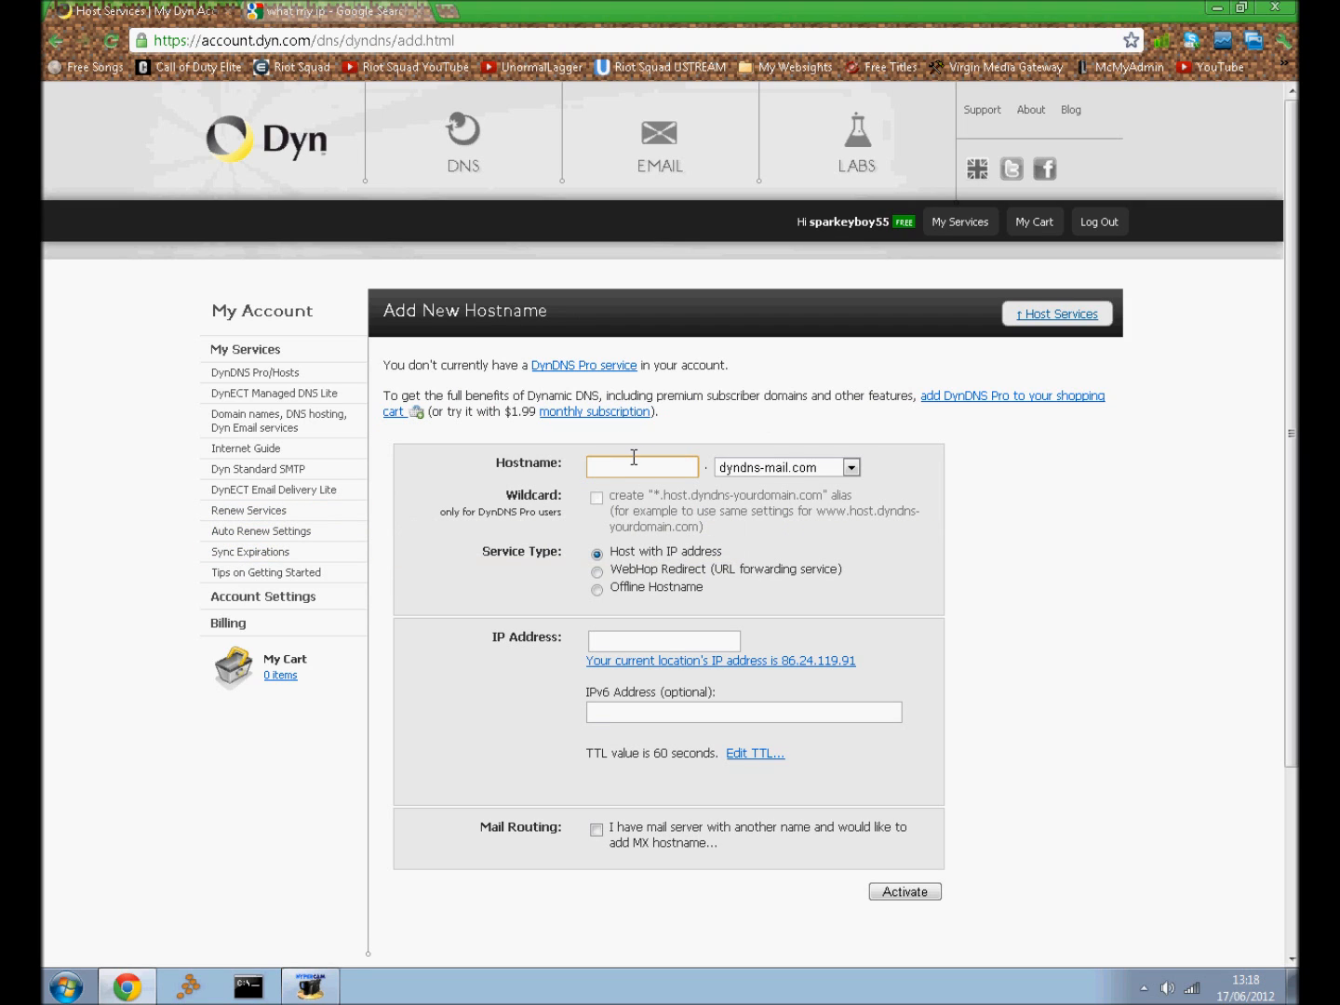
{"action": "type", "text": "S"}
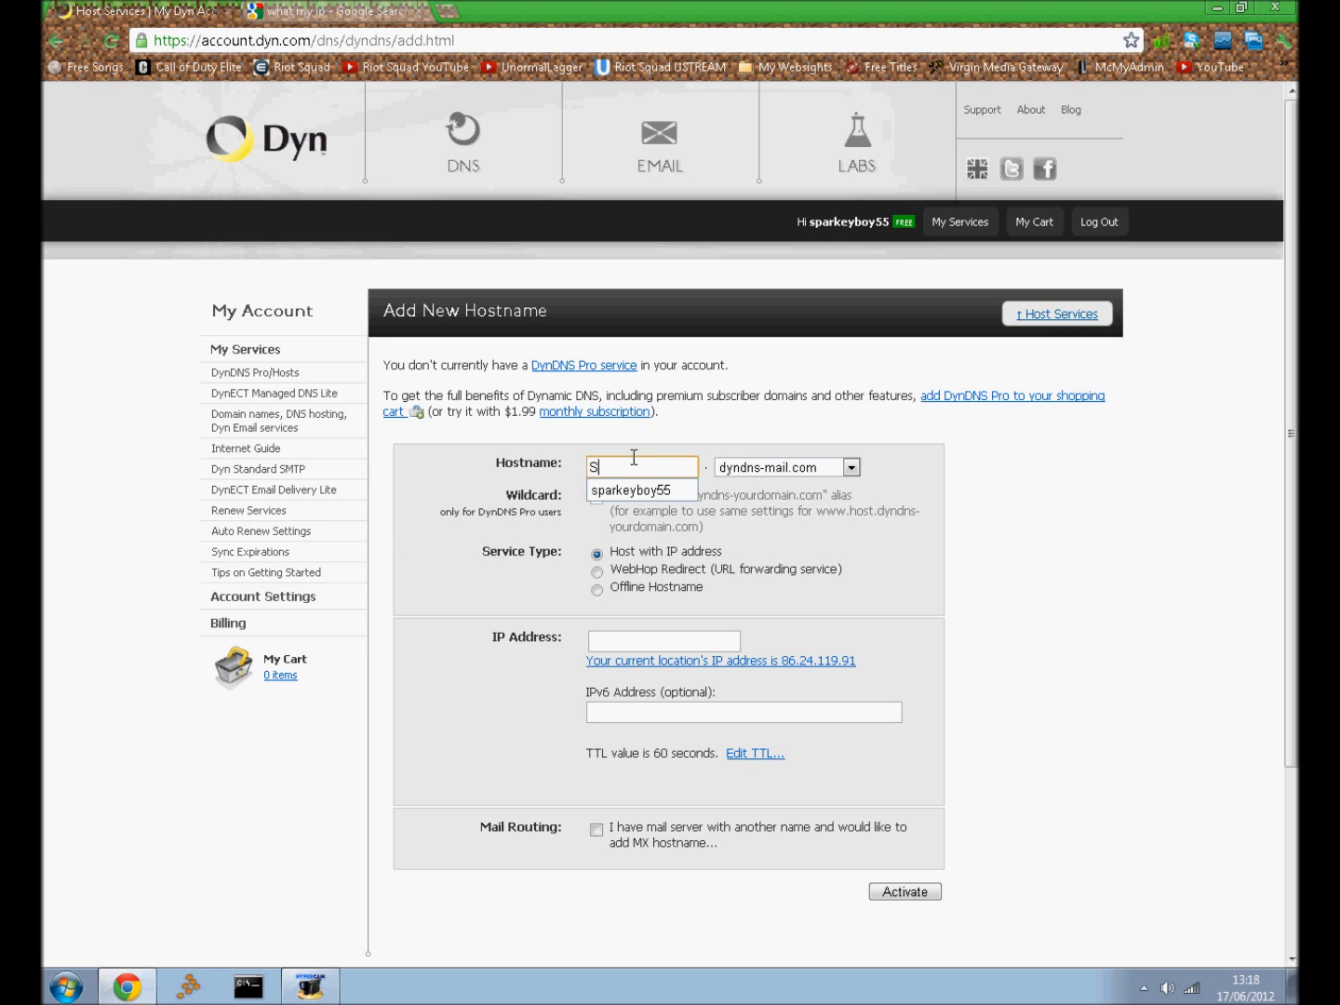
{"action": "type", "text": "parkeyboy"}
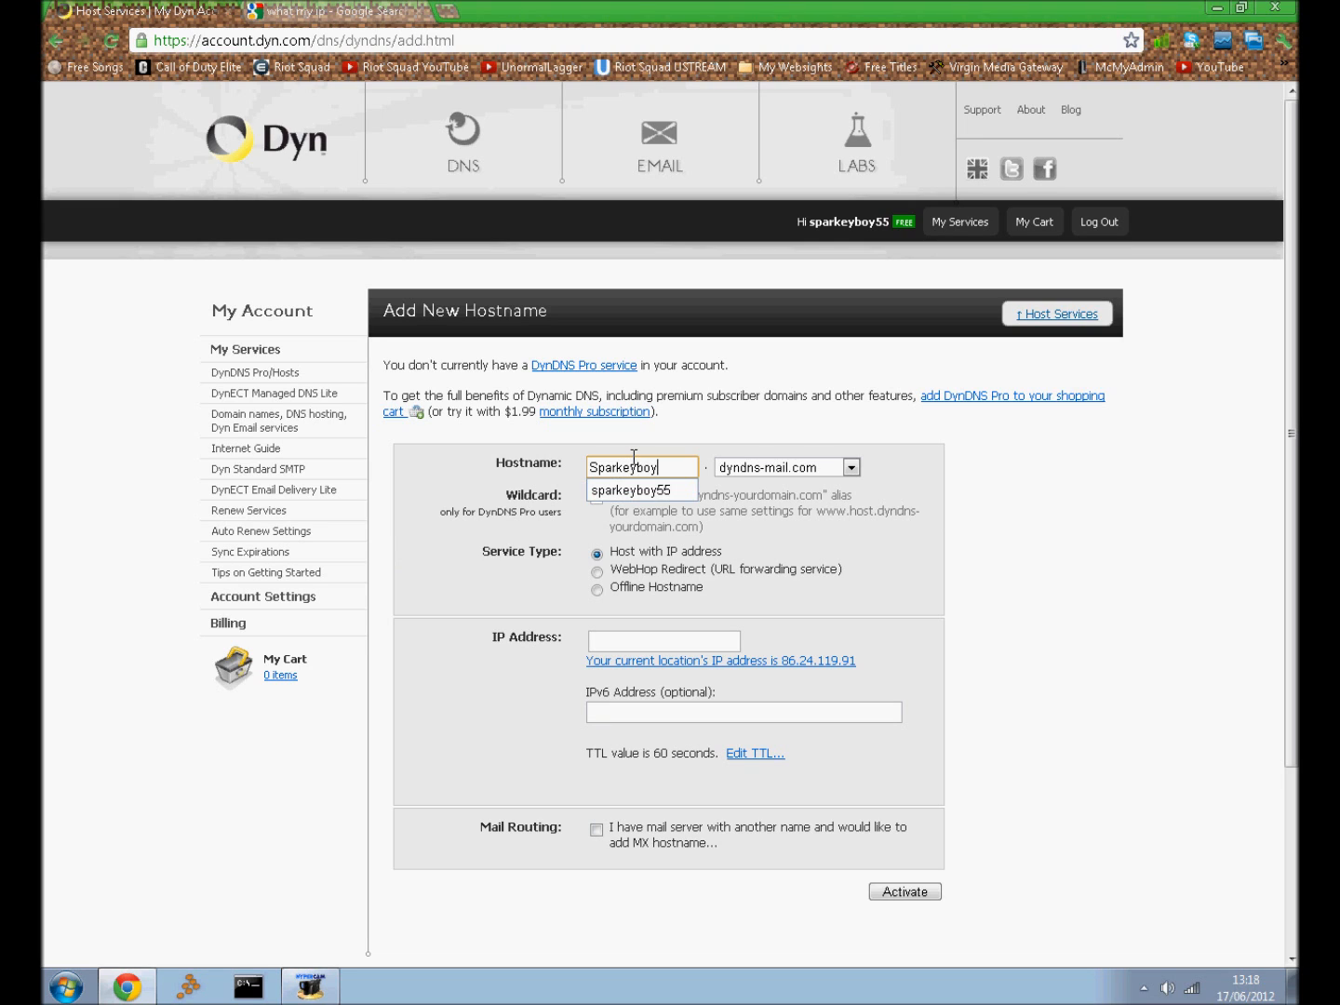
{"action": "left_click", "coordinate": [638, 491]}
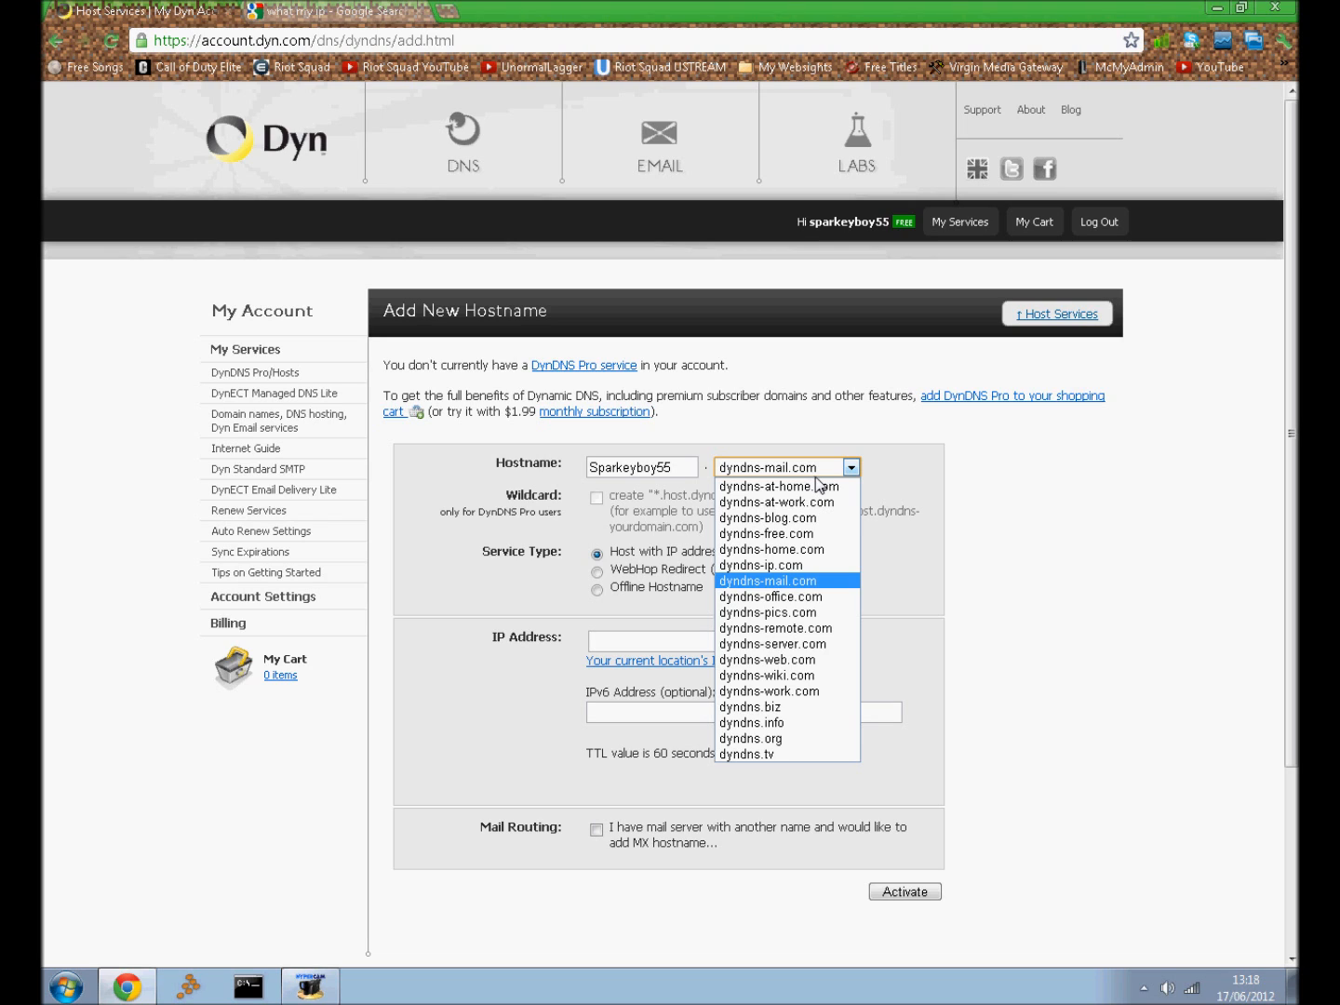
{"action": "mouse_move", "coordinate": [786, 738]}
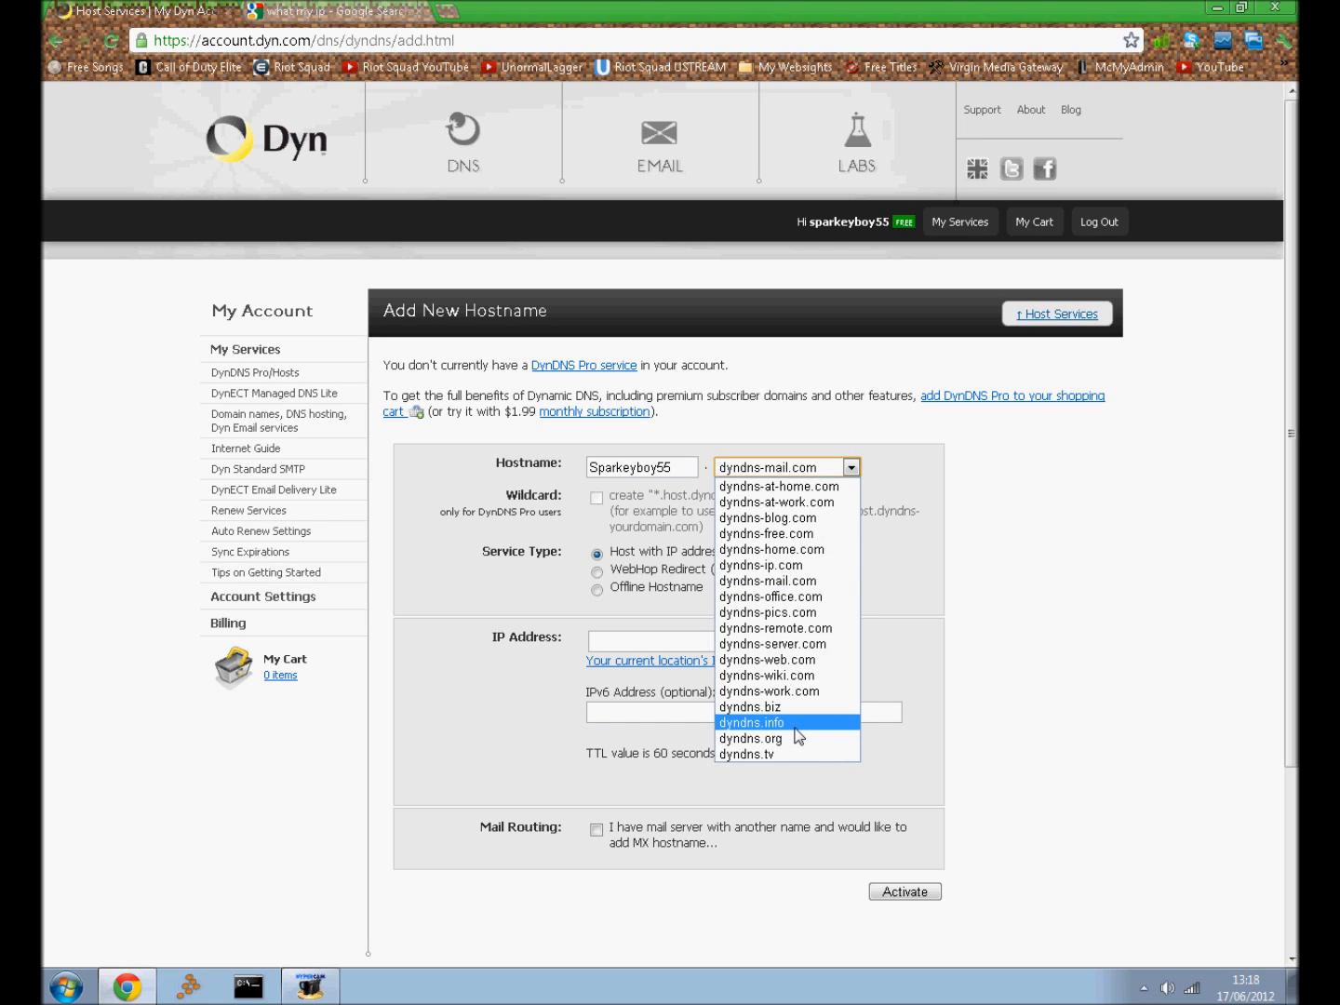
{"action": "mouse_move", "coordinate": [751, 738]}
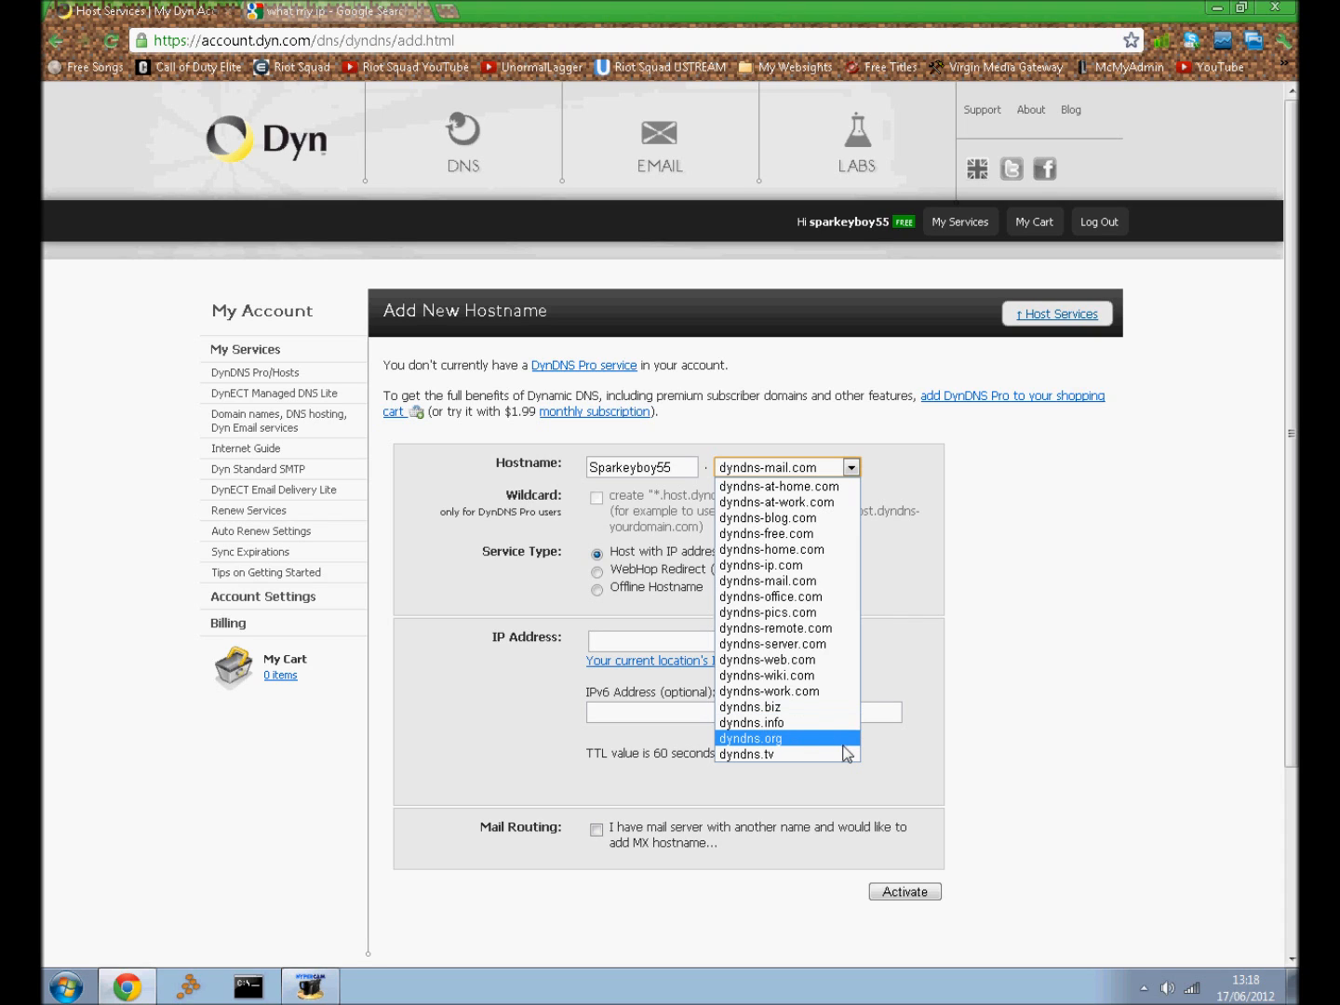
{"action": "left_click", "coordinate": [751, 737]}
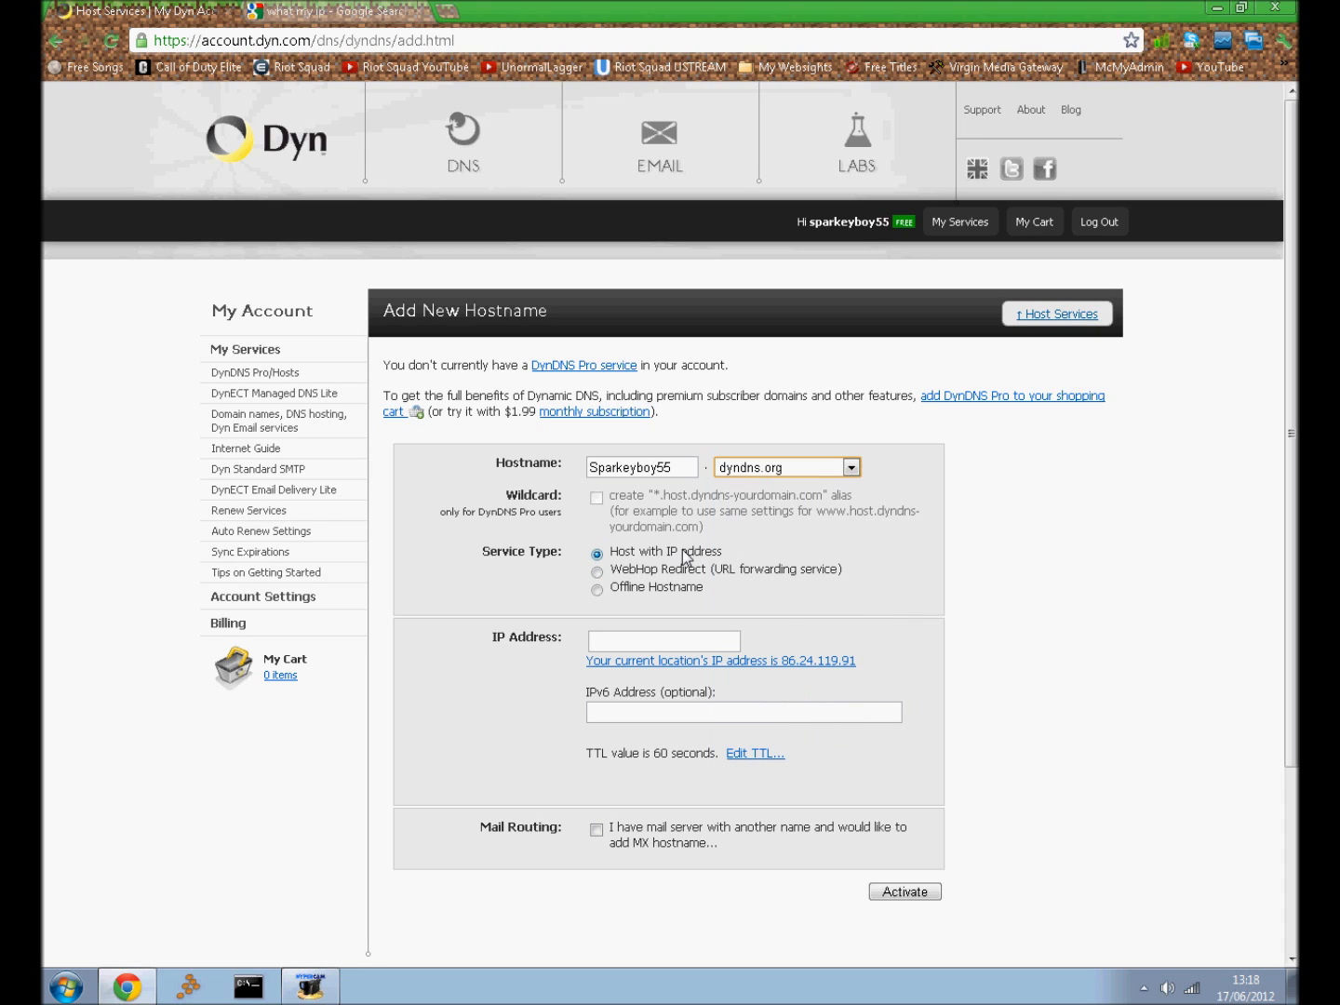
{"action": "mouse_move", "coordinate": [651, 826]}
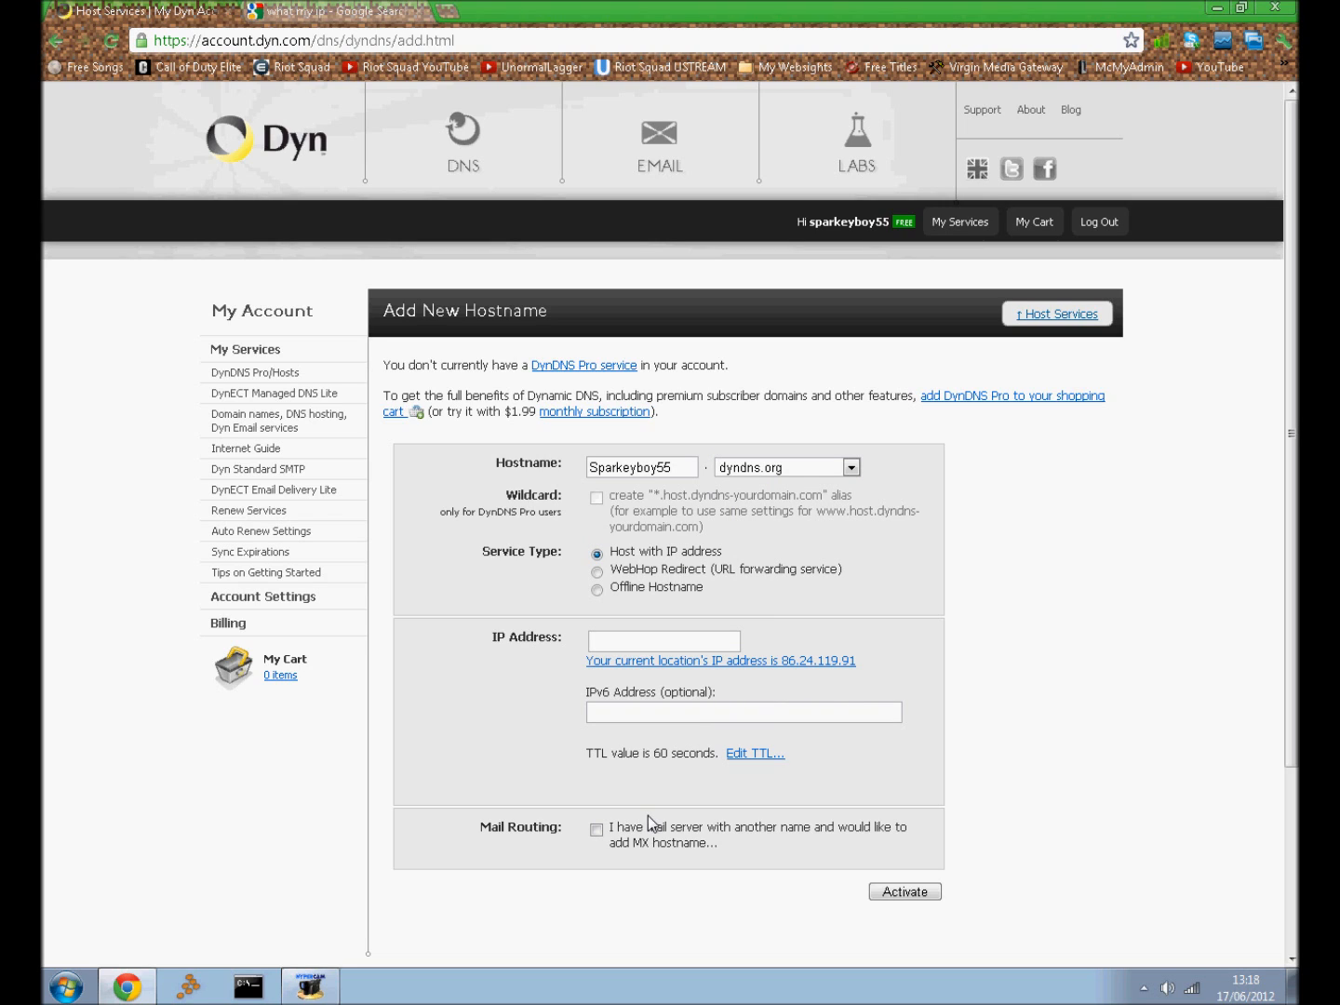
{"action": "left_click", "coordinate": [662, 640]}
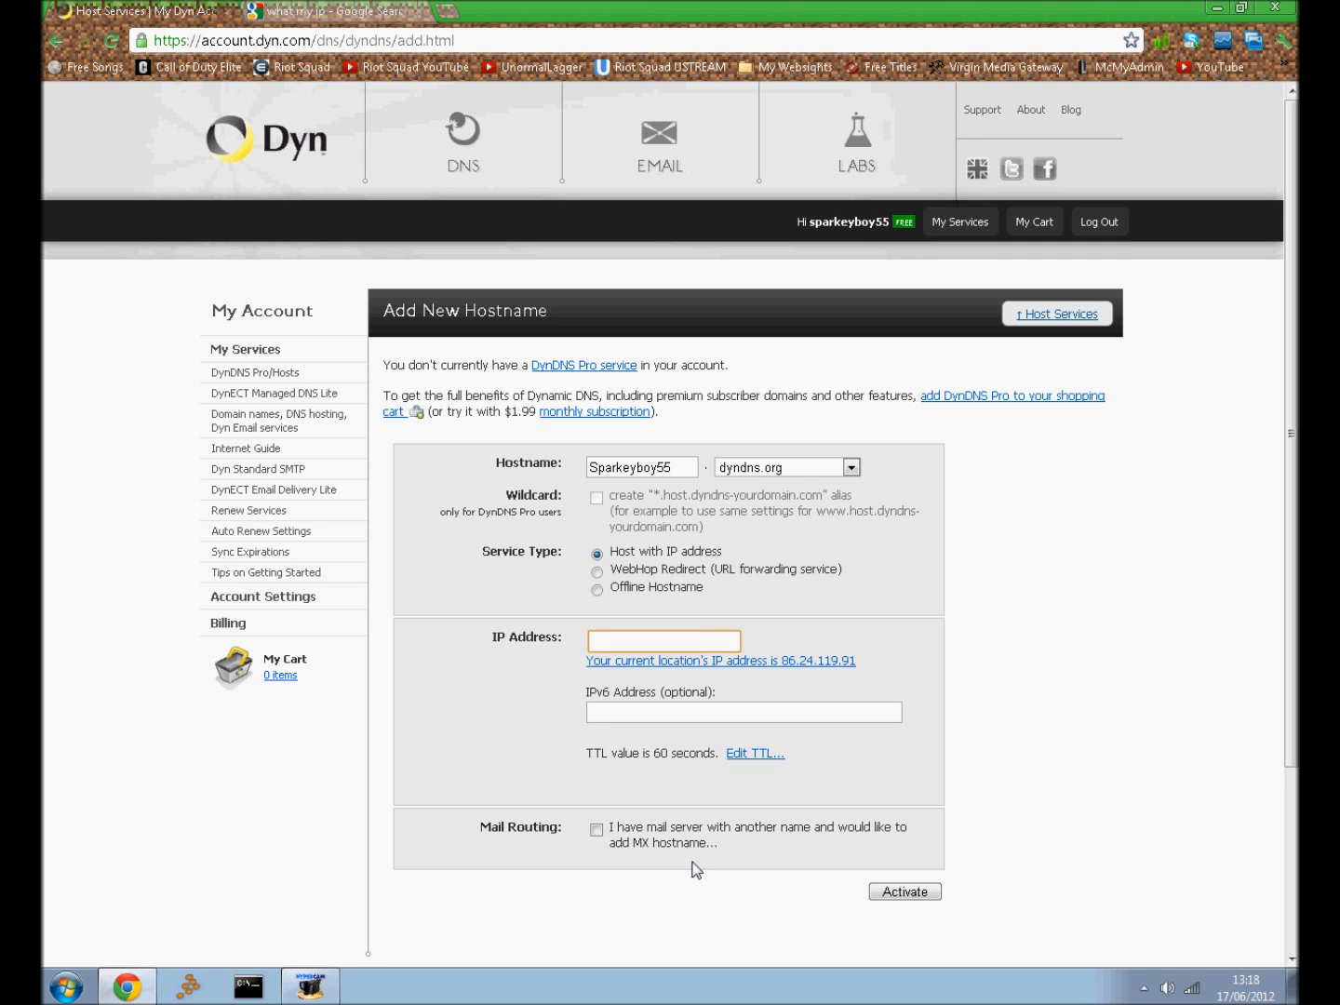
{"action": "mouse_move", "coordinate": [696, 741]}
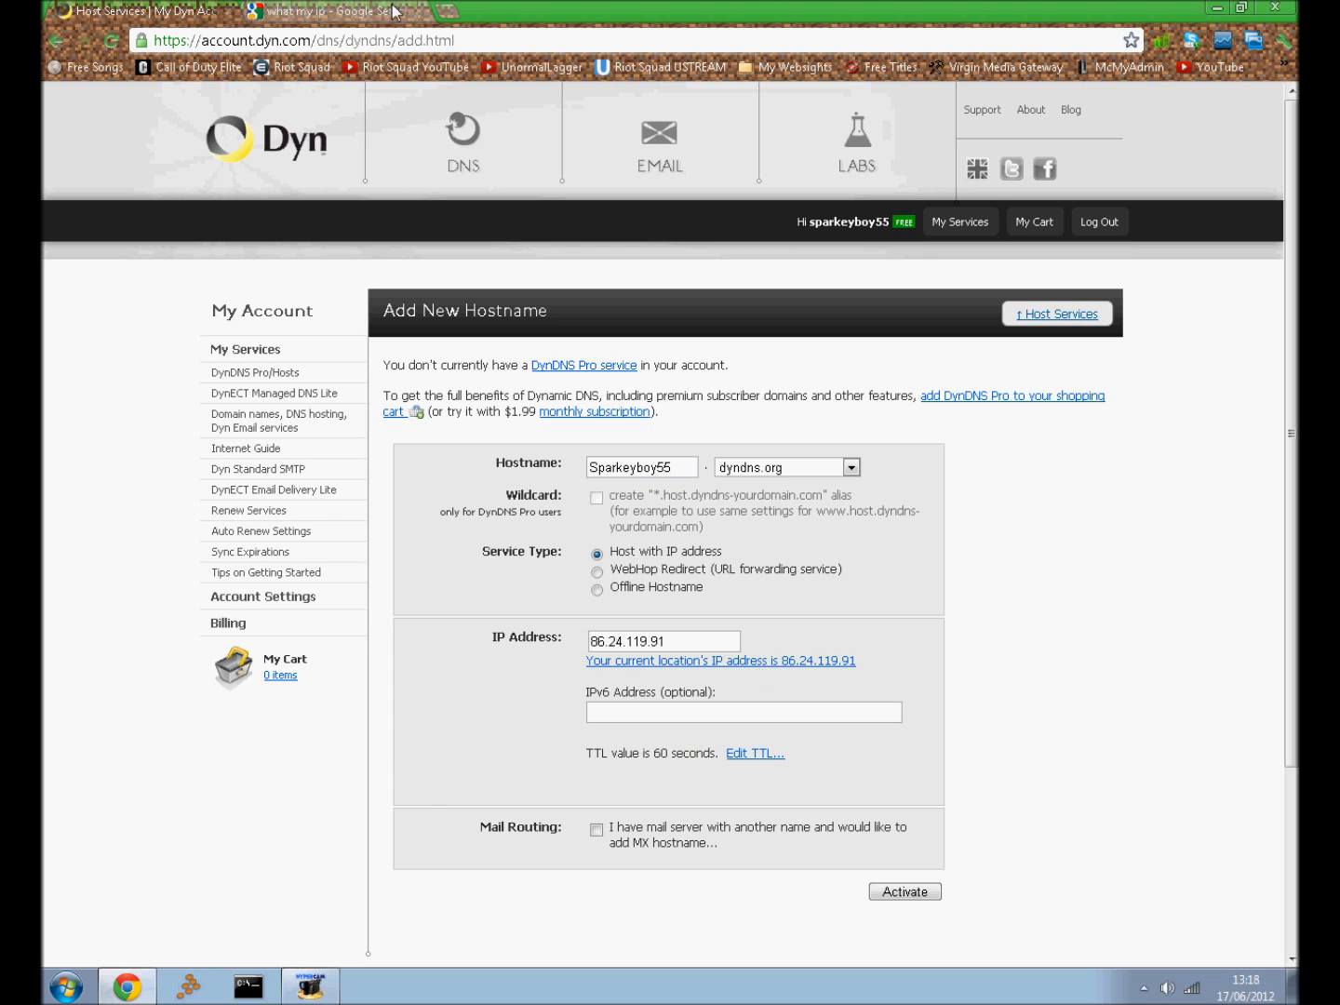
{"action": "left_click", "coordinate": [321, 11]}
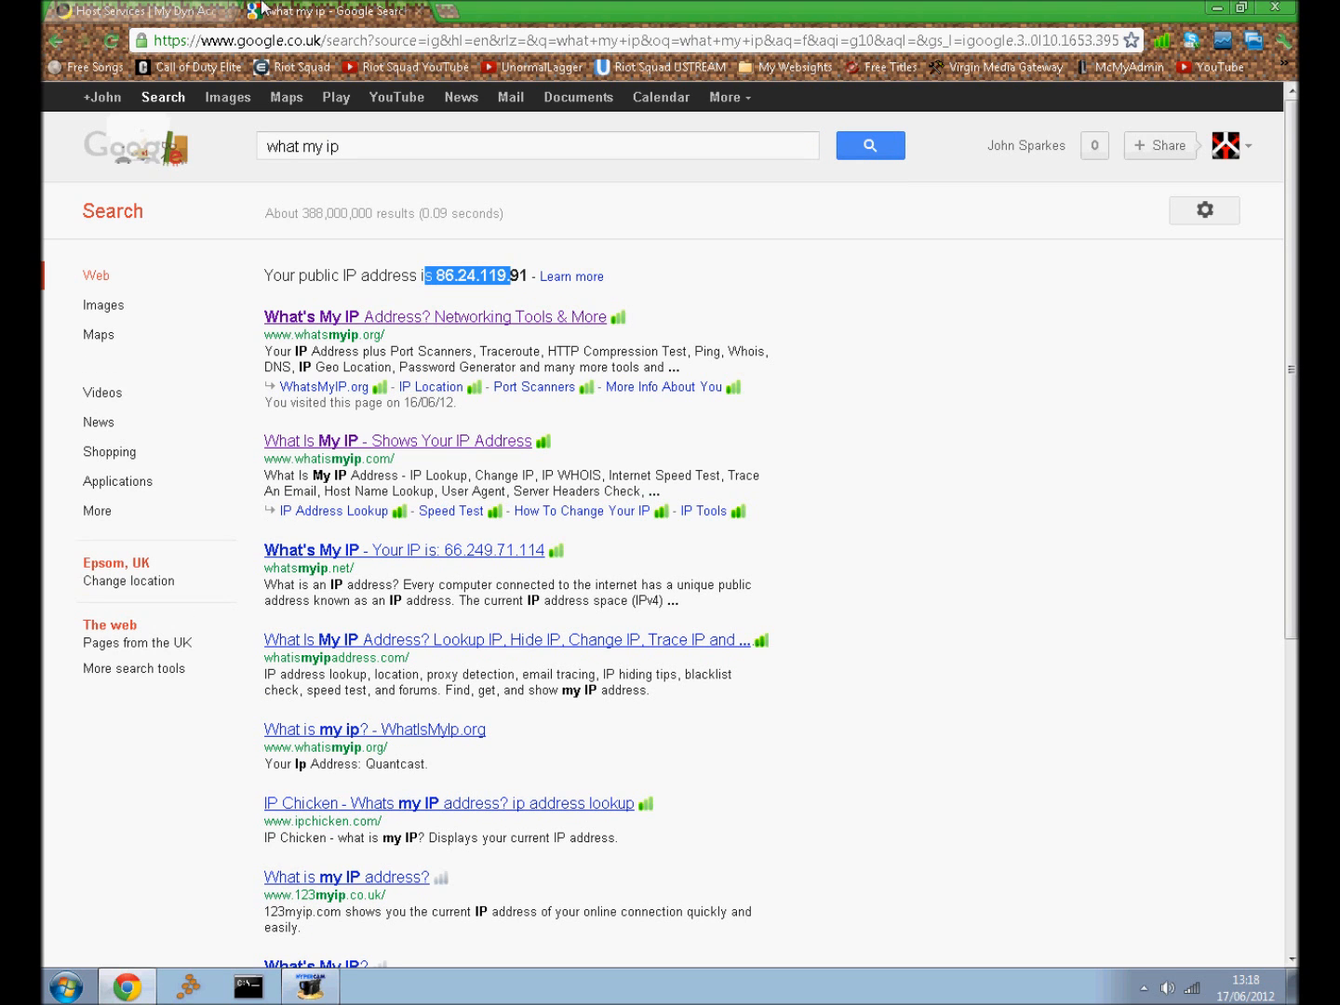
{"action": "left_click", "coordinate": [103, 10]}
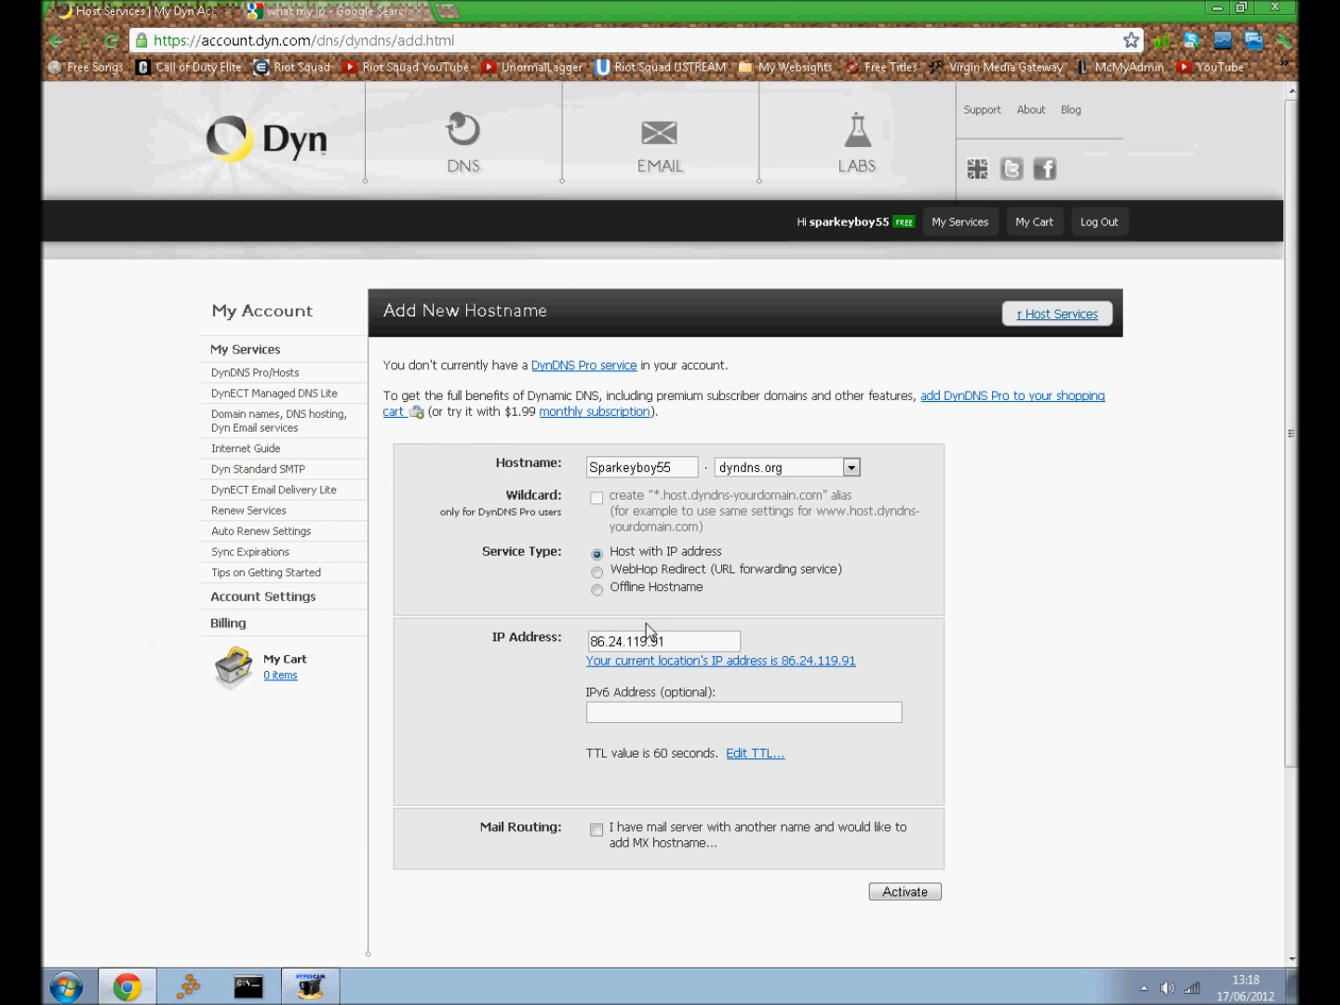
{"action": "left_click", "coordinate": [743, 712]}
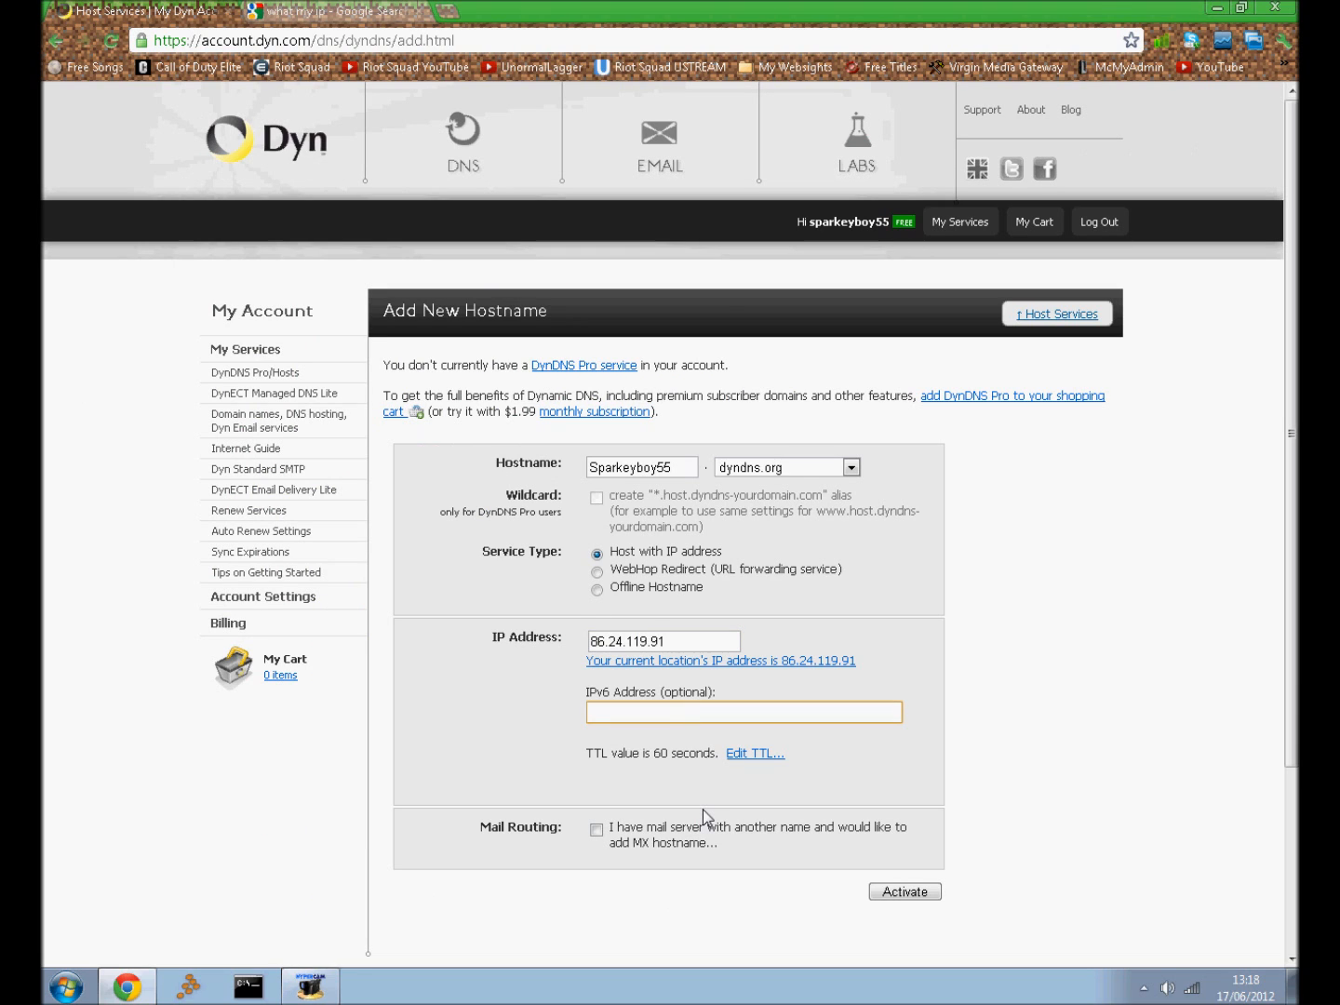
{"action": "left_click", "coordinate": [742, 712]}
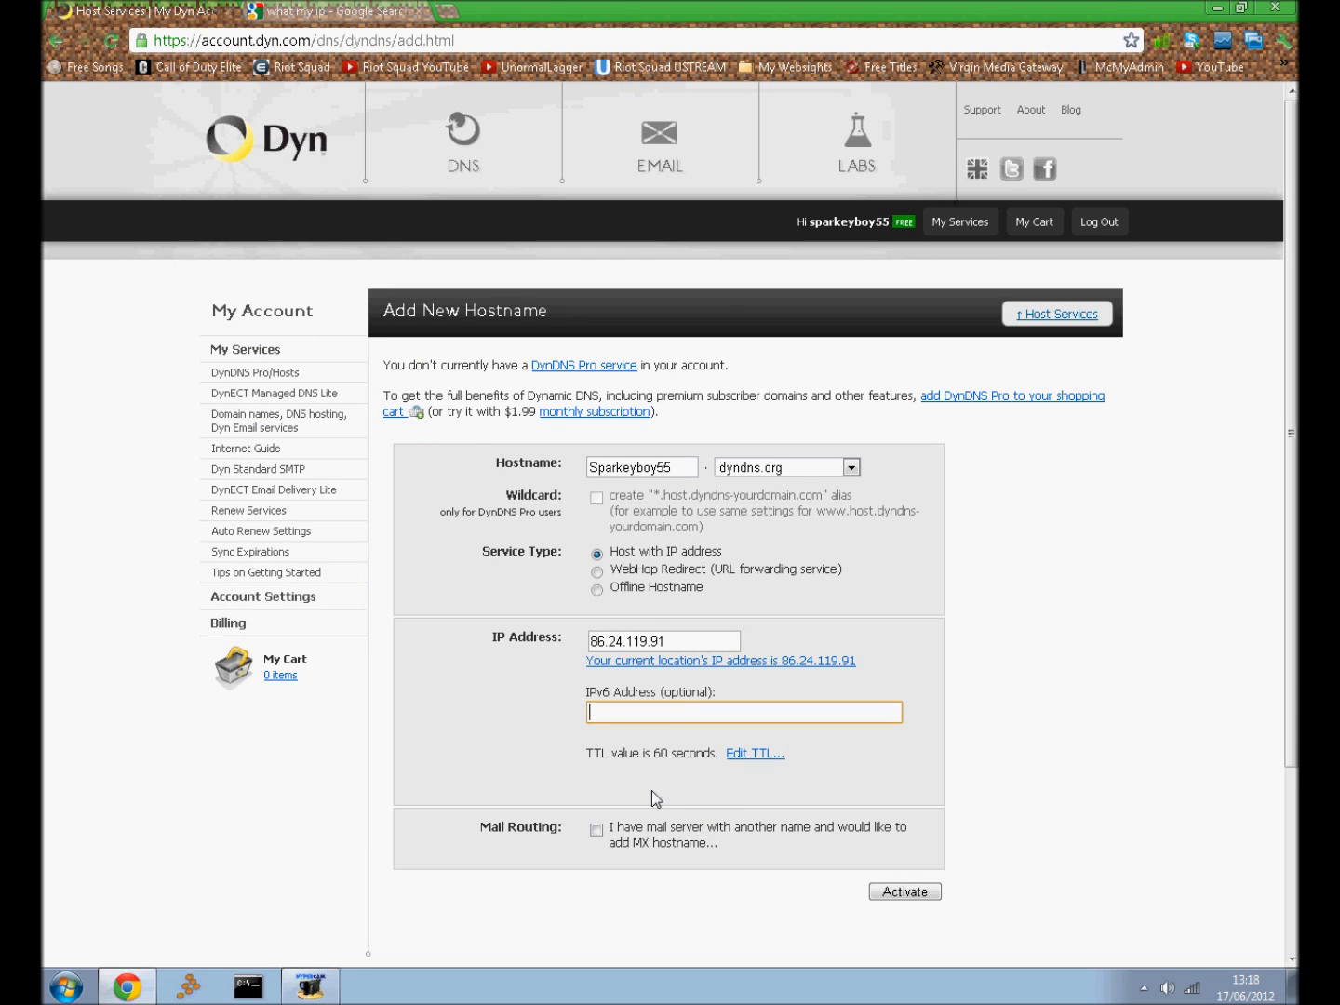
{"action": "mouse_move", "coordinate": [542, 701]}
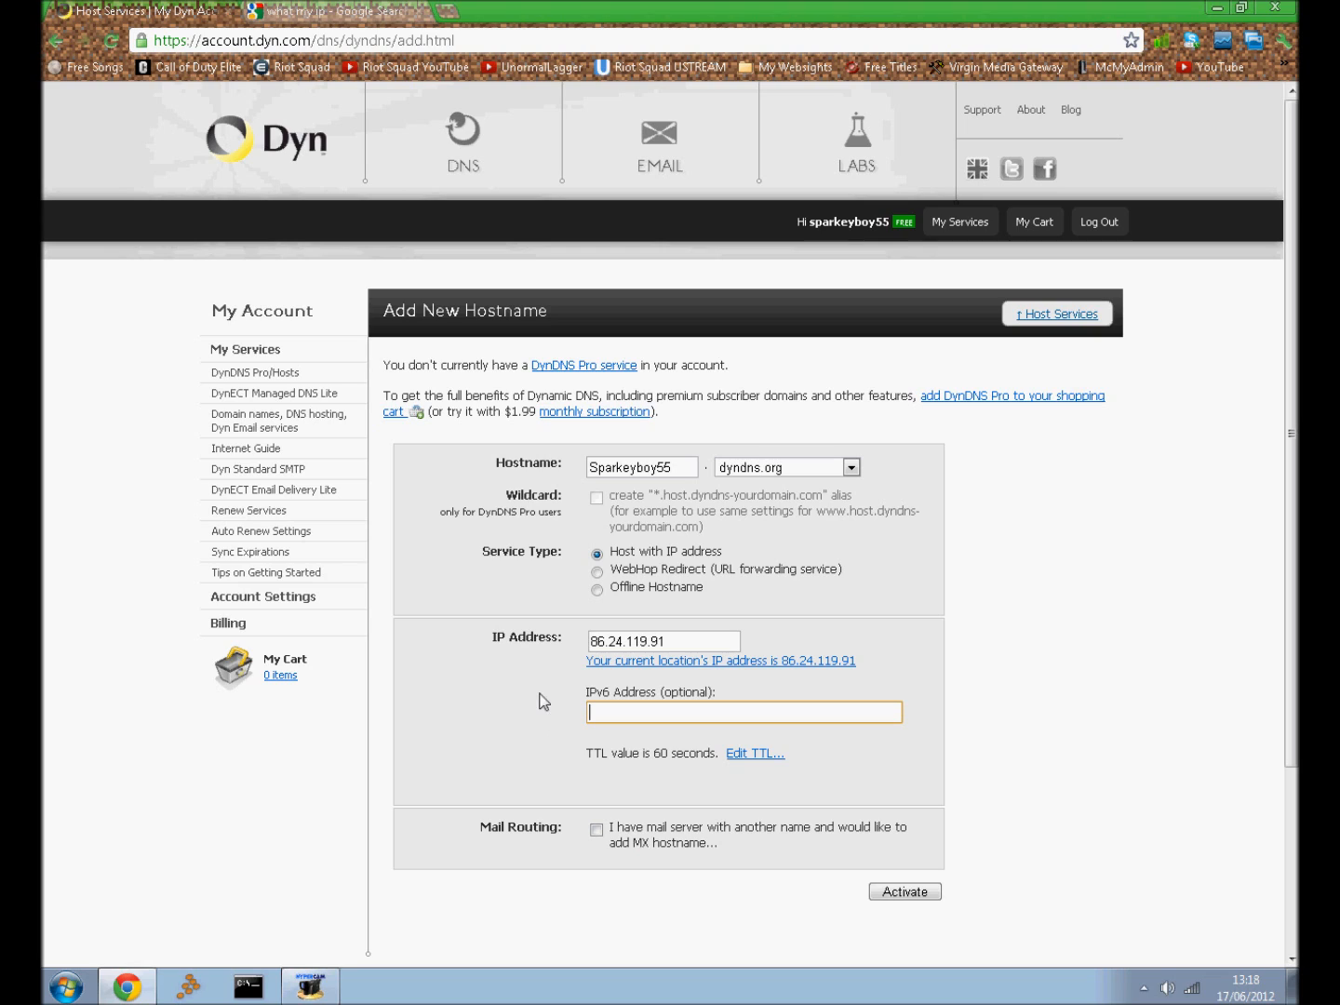
{"action": "mouse_move", "coordinate": [787, 912]}
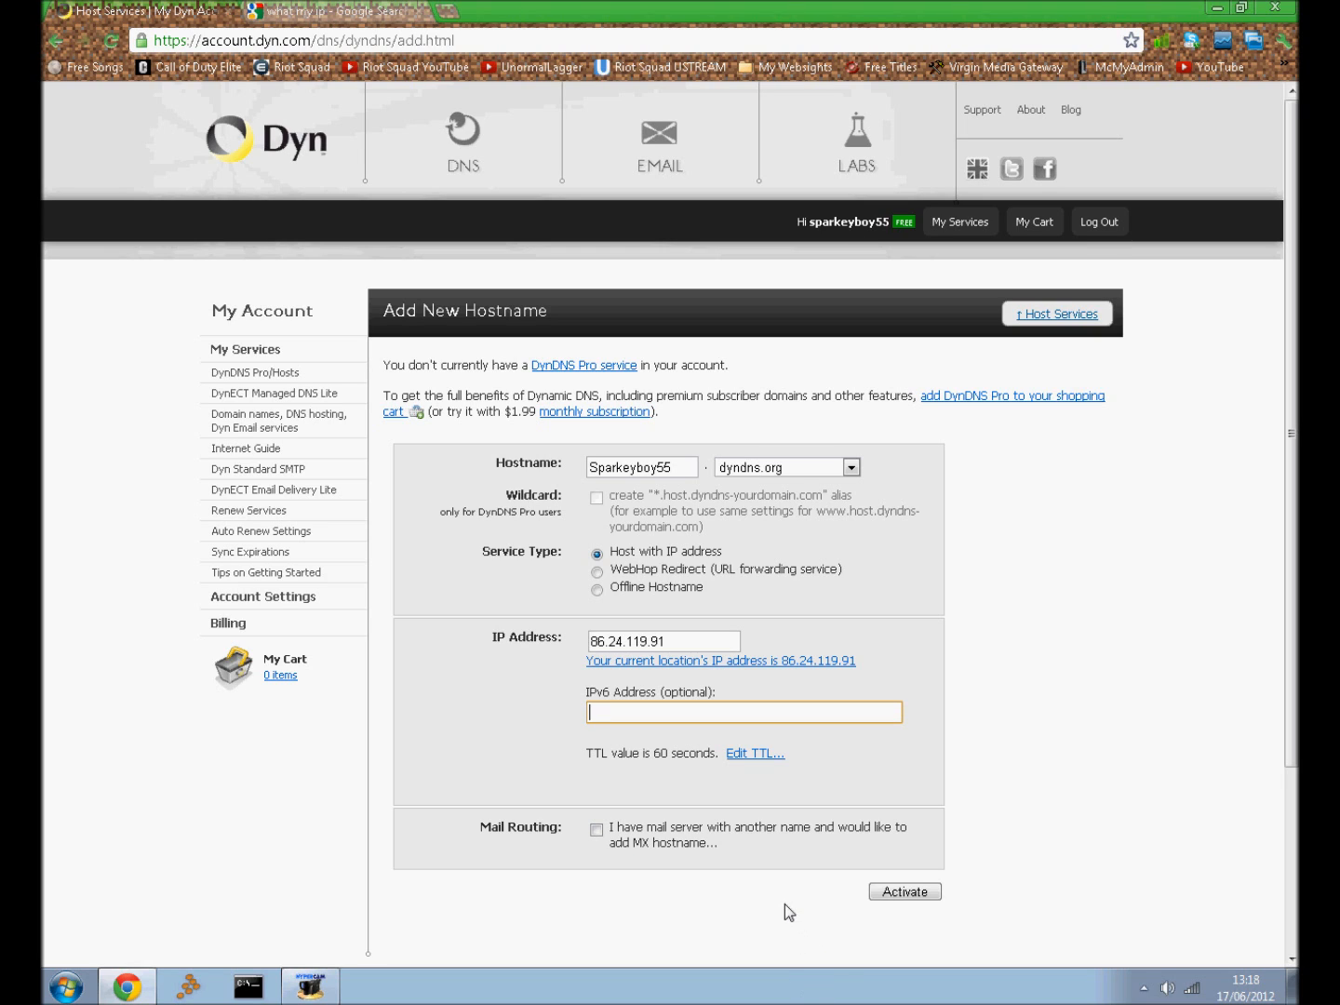
{"action": "mouse_move", "coordinate": [580, 892]}
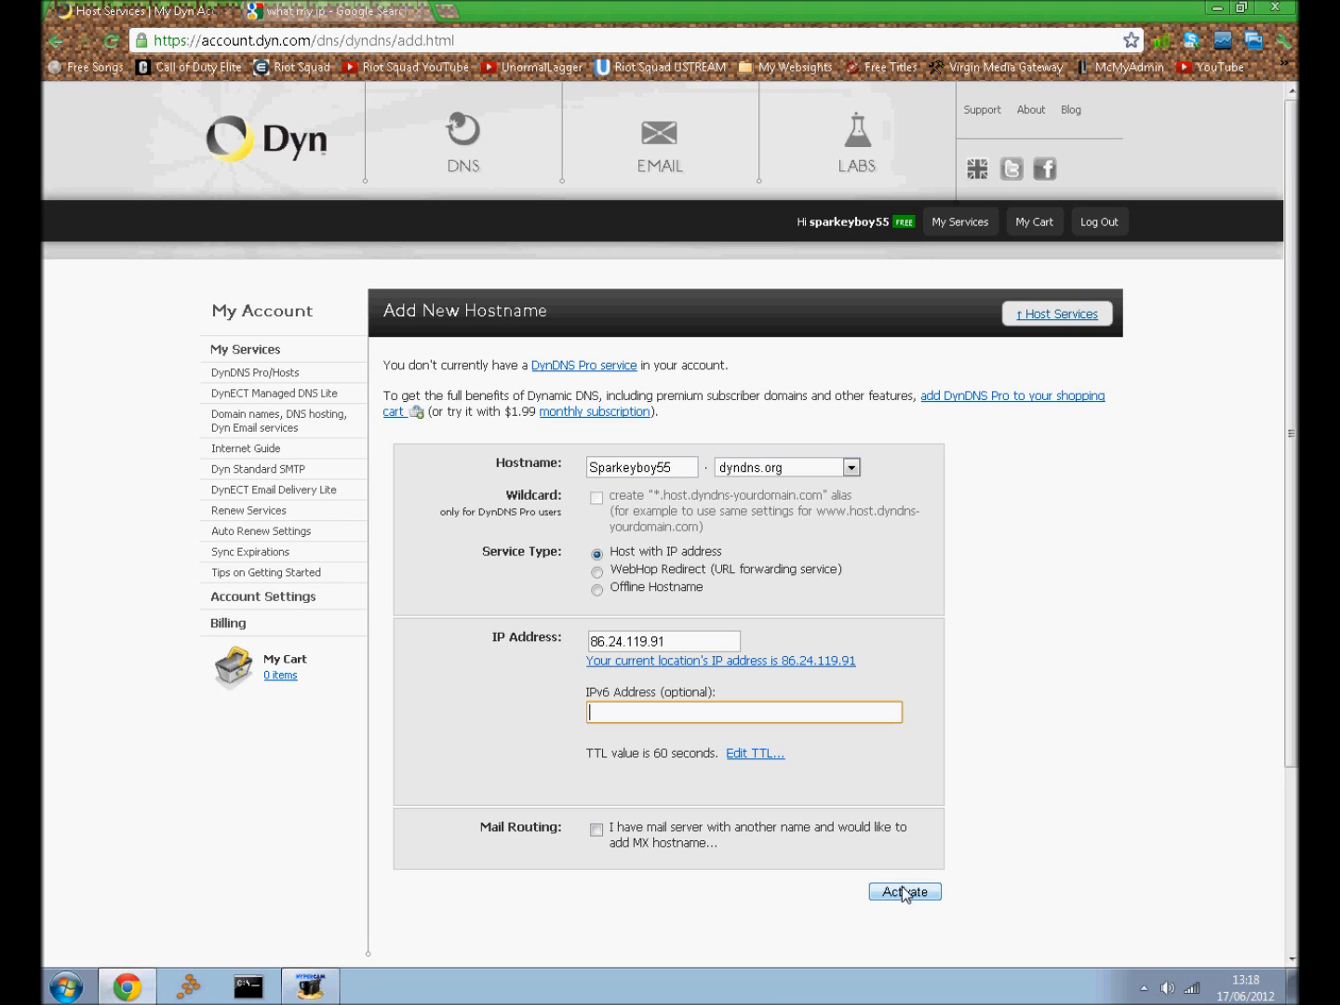
{"action": "left_click", "coordinate": [903, 892]}
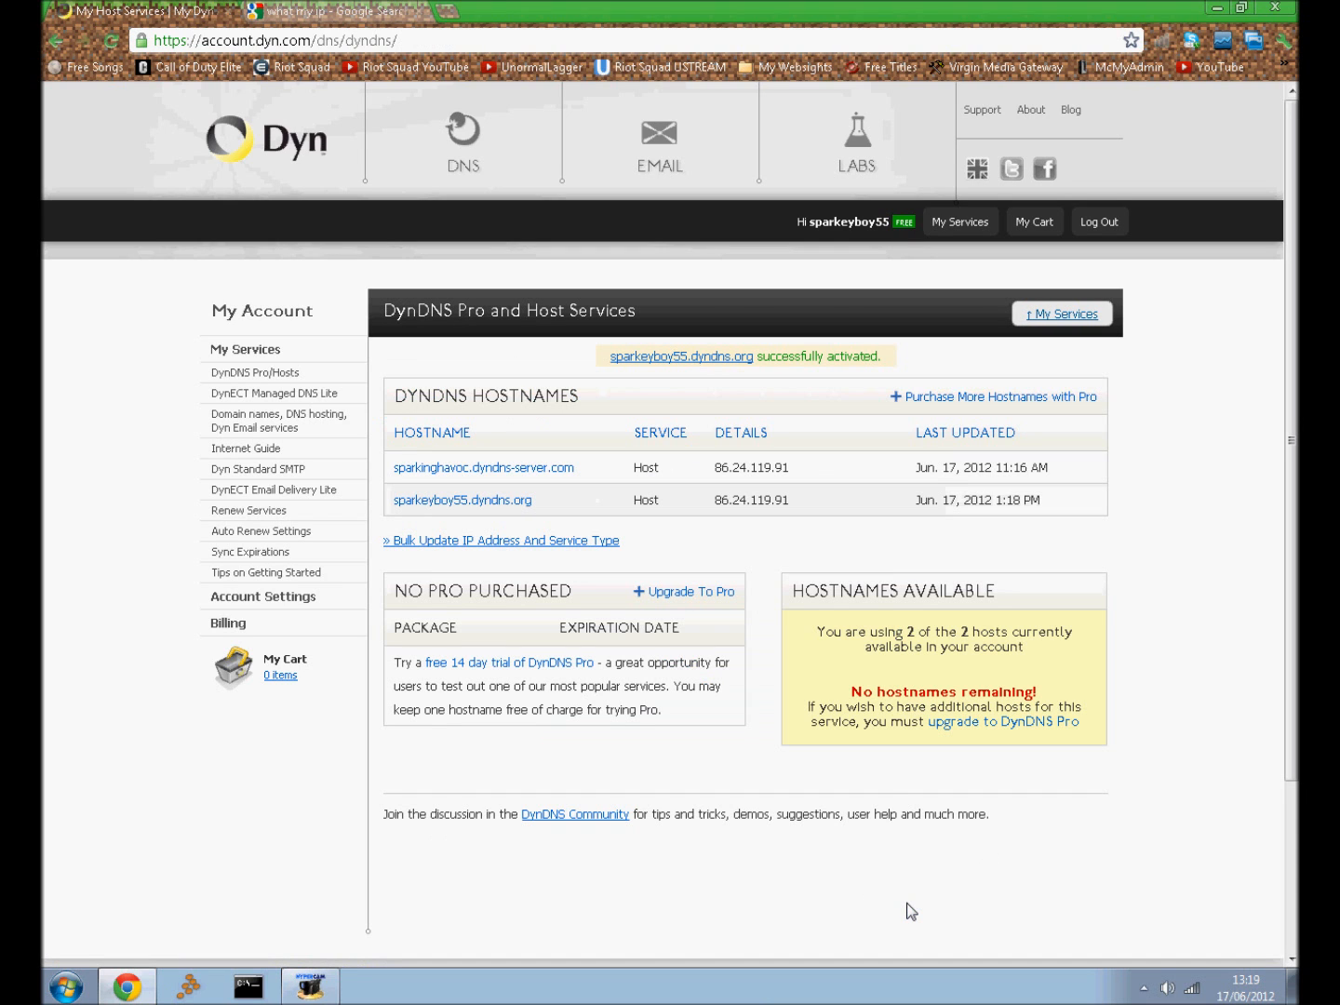